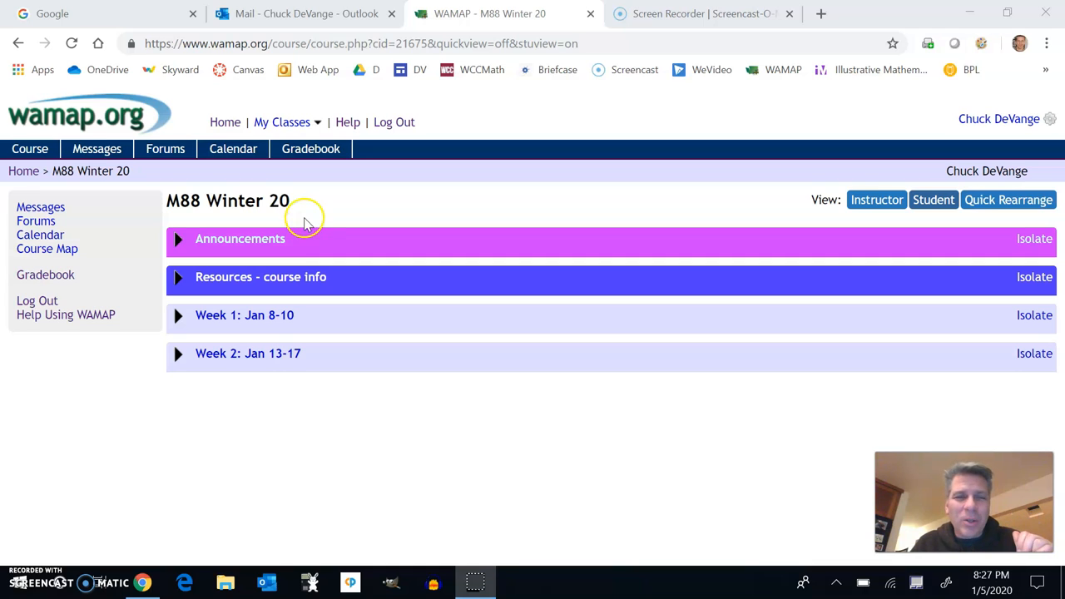
{"action": "mouse_move", "coordinate": [236, 239]}
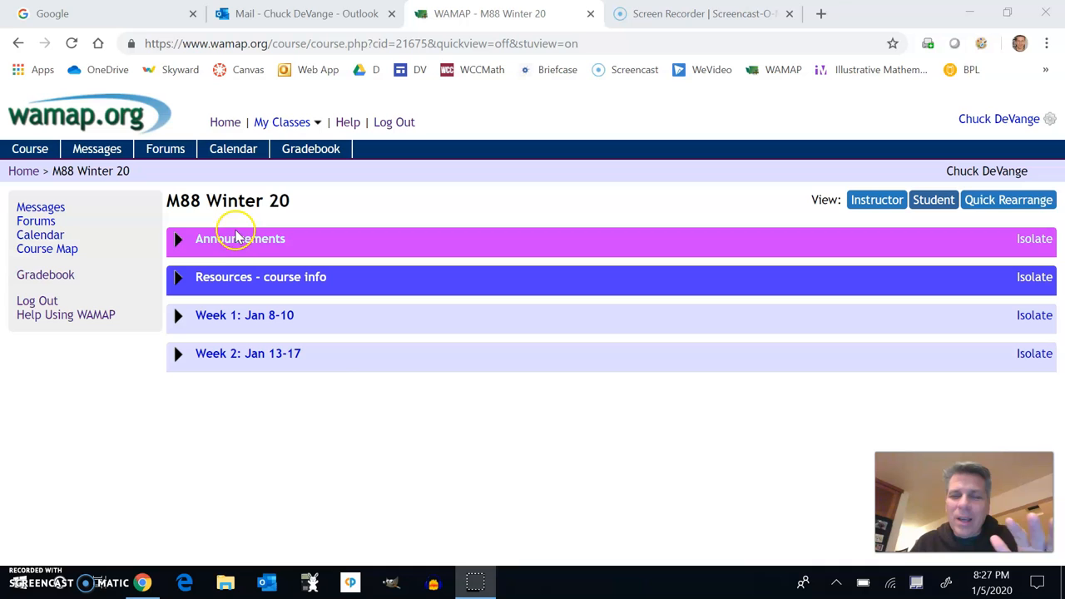
Expand the Announcements folder to read the welcome note, then collapse it again
{"action": "left_click", "coordinate": [178, 239]}
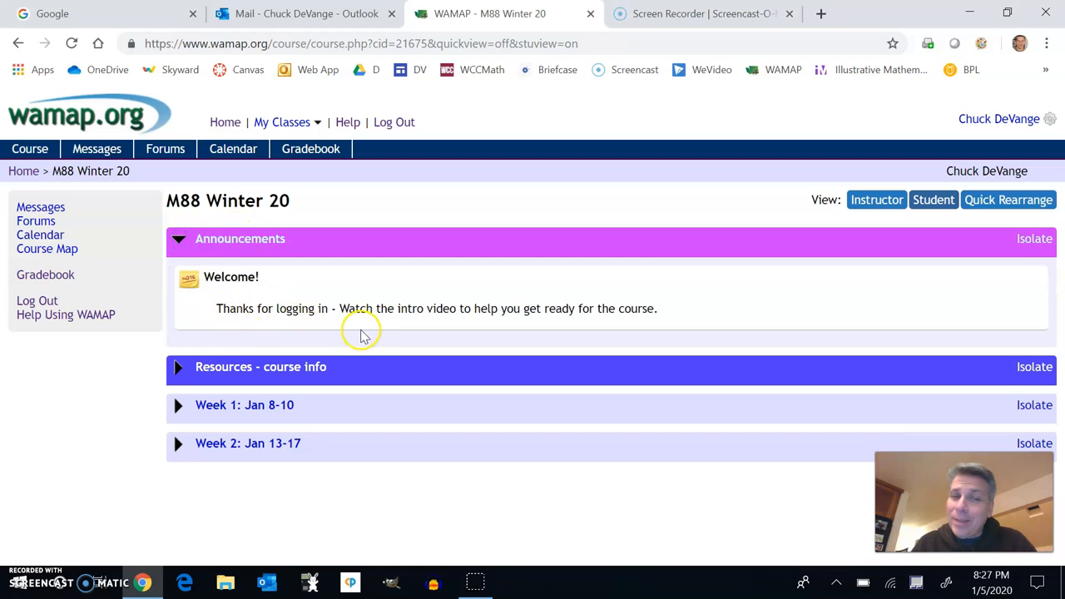
{"action": "mouse_move", "coordinate": [335, 233]}
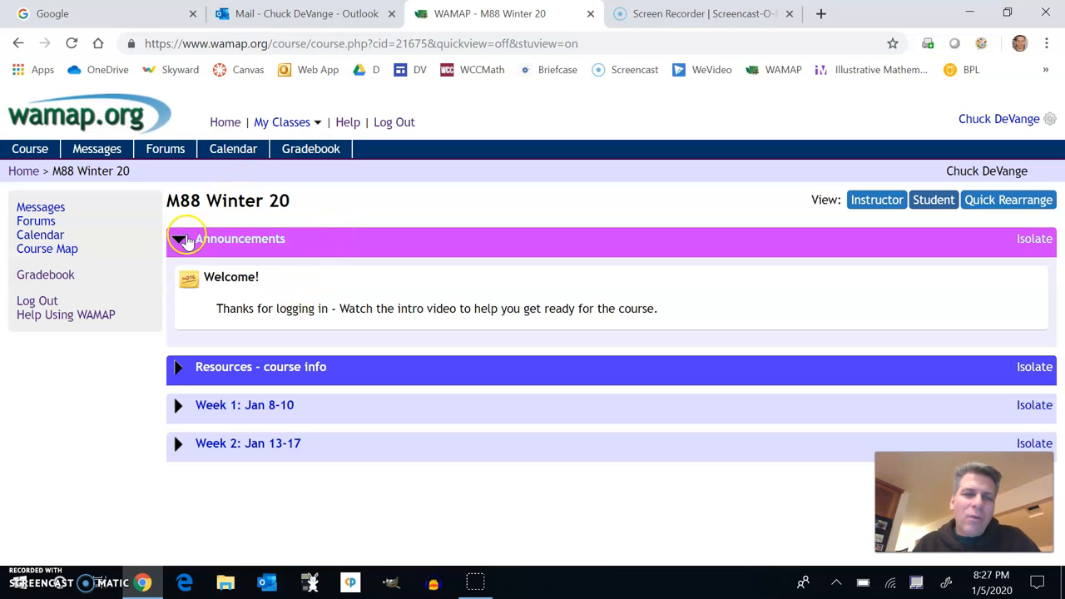
{"action": "left_click", "coordinate": [178, 239]}
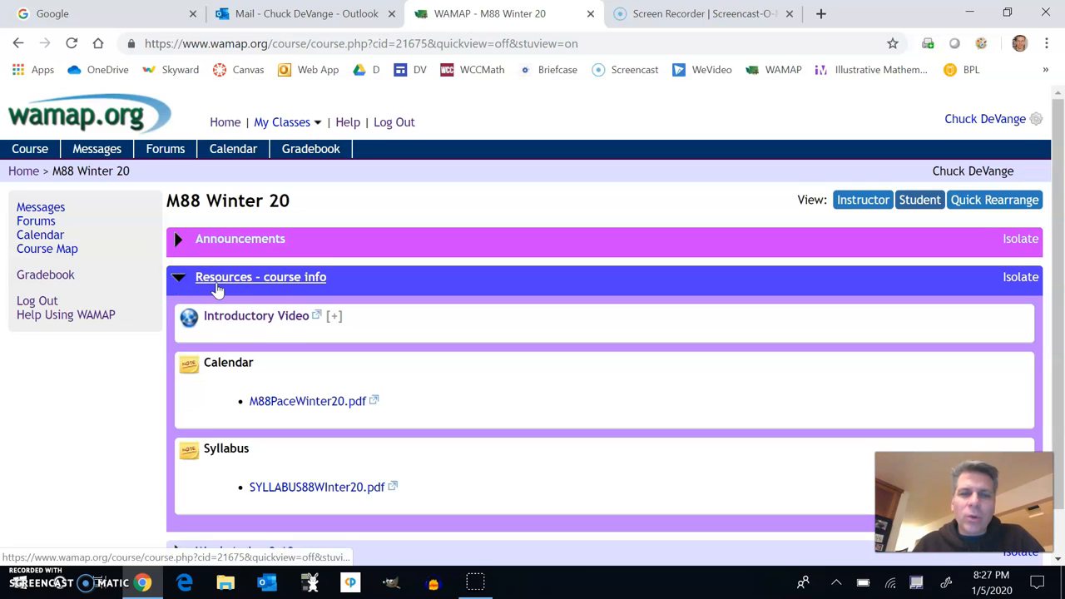
{"action": "mouse_move", "coordinate": [279, 329]}
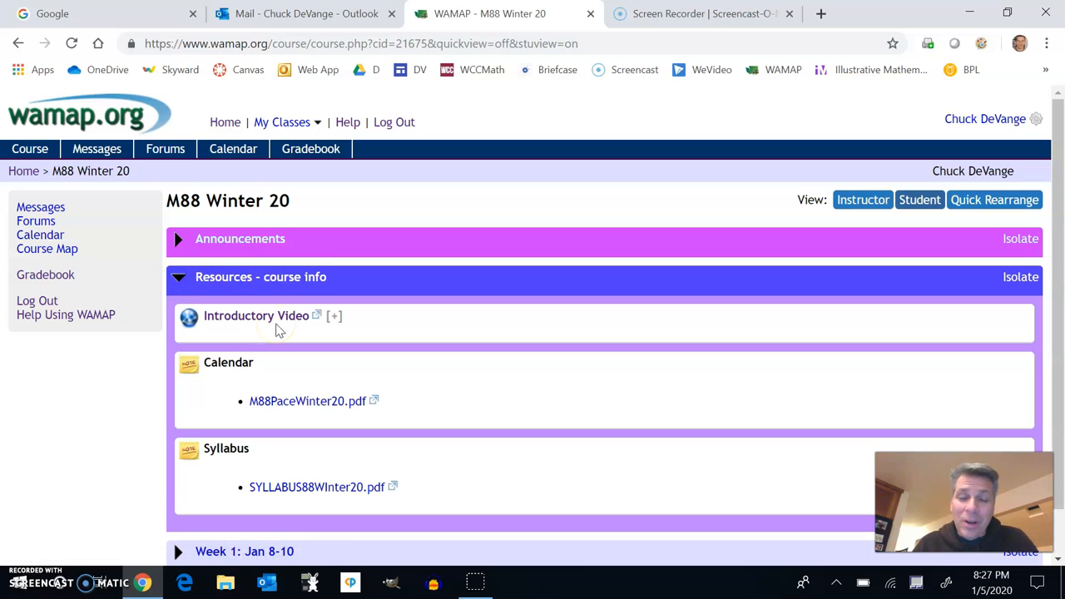
{"action": "mouse_move", "coordinate": [306, 401]}
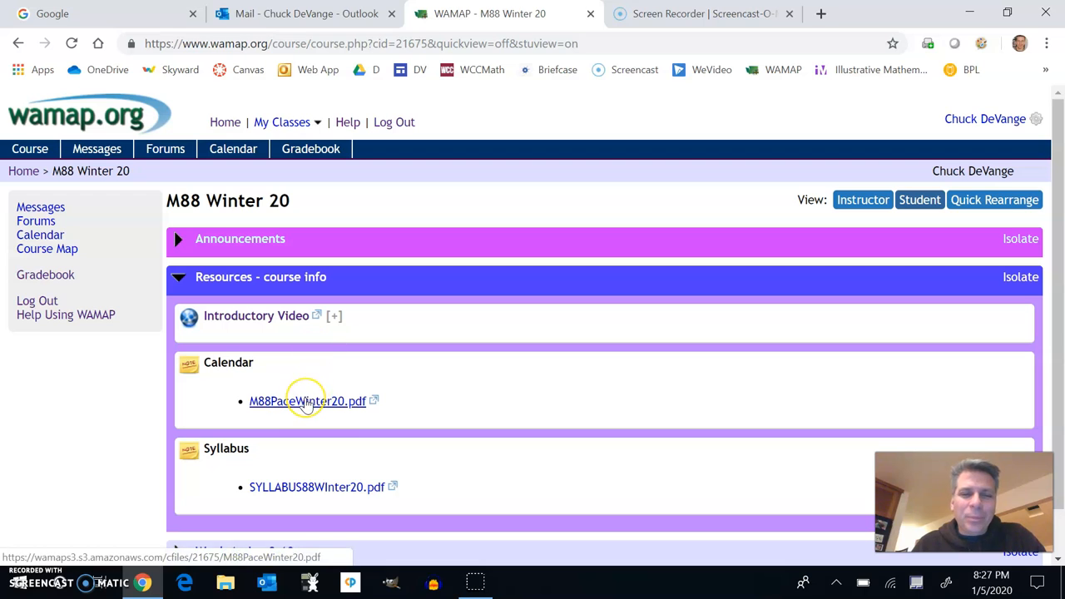
{"action": "mouse_move", "coordinate": [316, 485]}
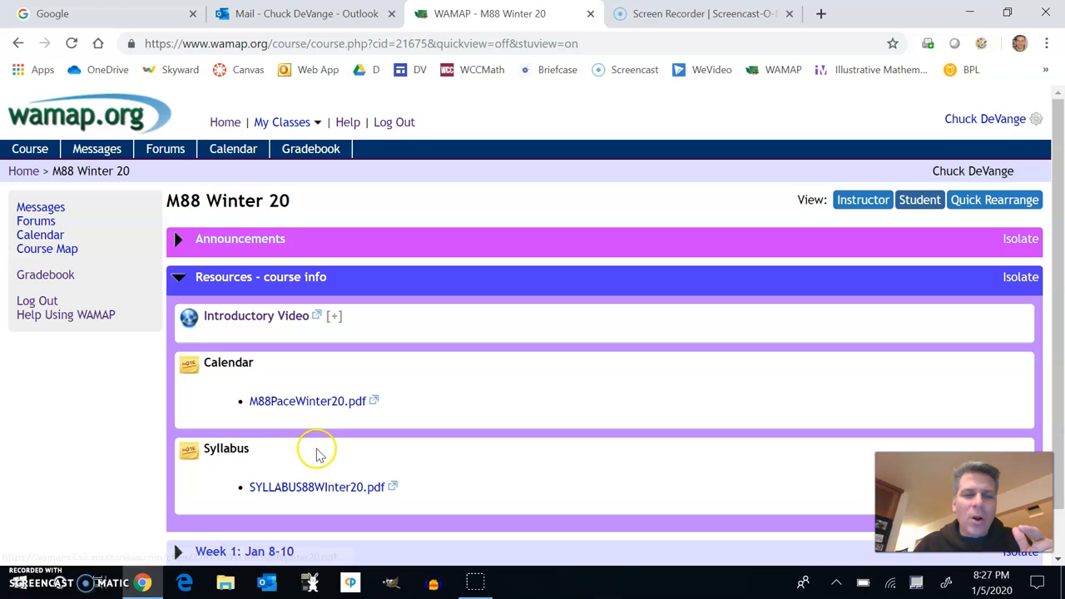
View M88PaceWinter20.pdf, scrolling through weekly topics and midterm dates down to the Final Exam row
{"action": "left_click", "coordinate": [306, 401]}
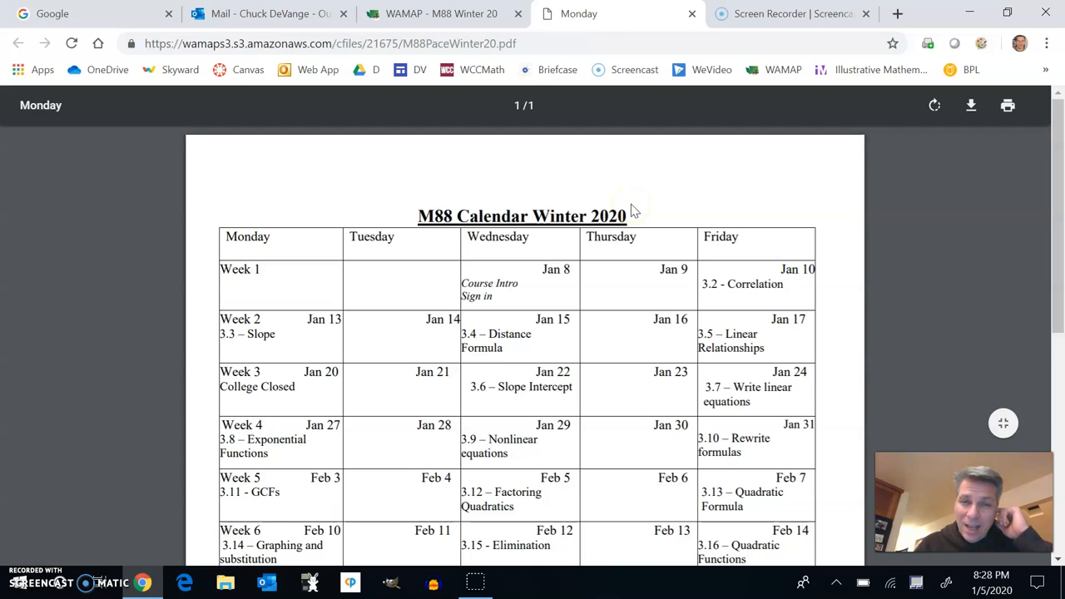
{"action": "mouse_move", "coordinate": [606, 240]}
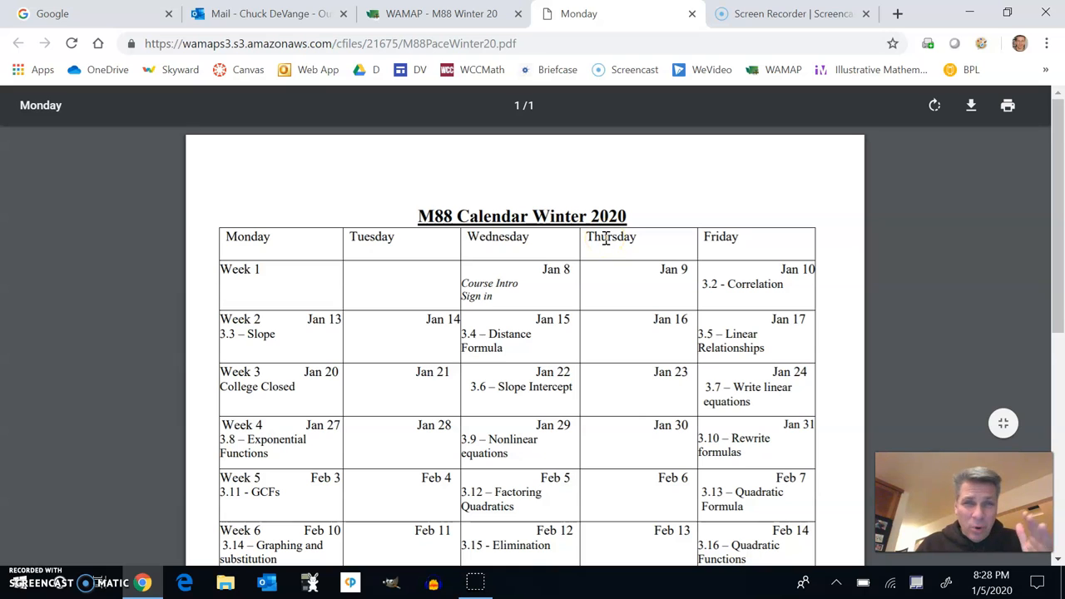
{"action": "mouse_move", "coordinate": [589, 193]}
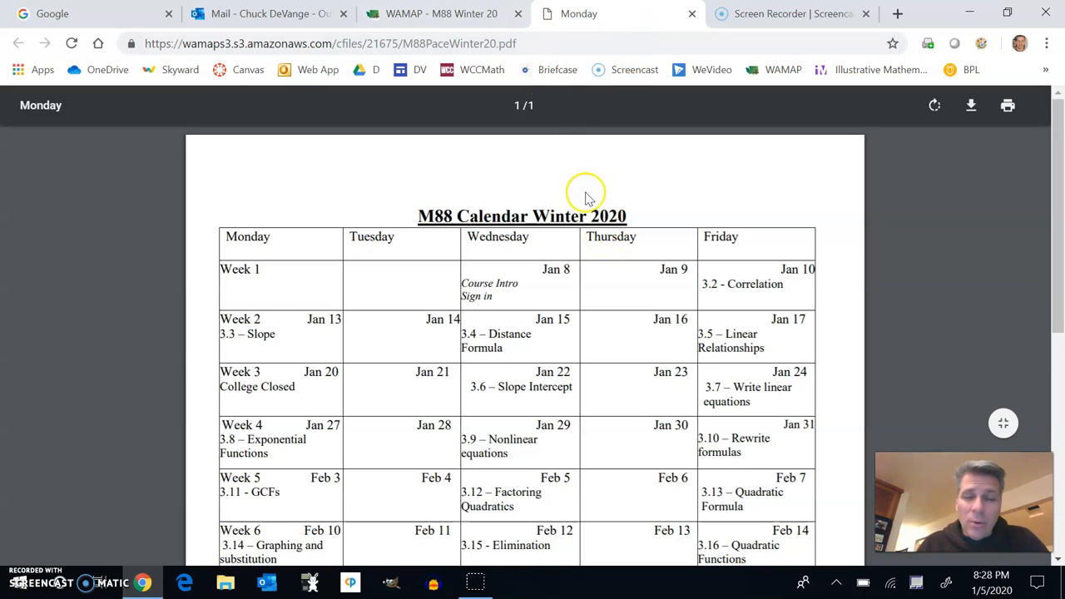
{"action": "scroll", "scroll_direction": "down", "scroll_amount": 3}
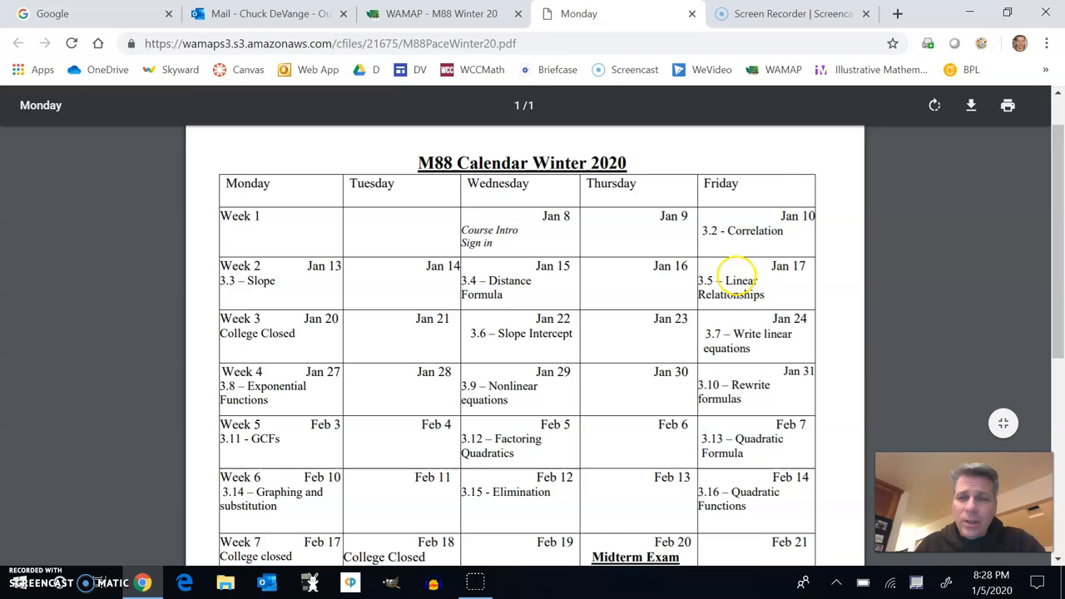
{"action": "mouse_move", "coordinate": [768, 220]}
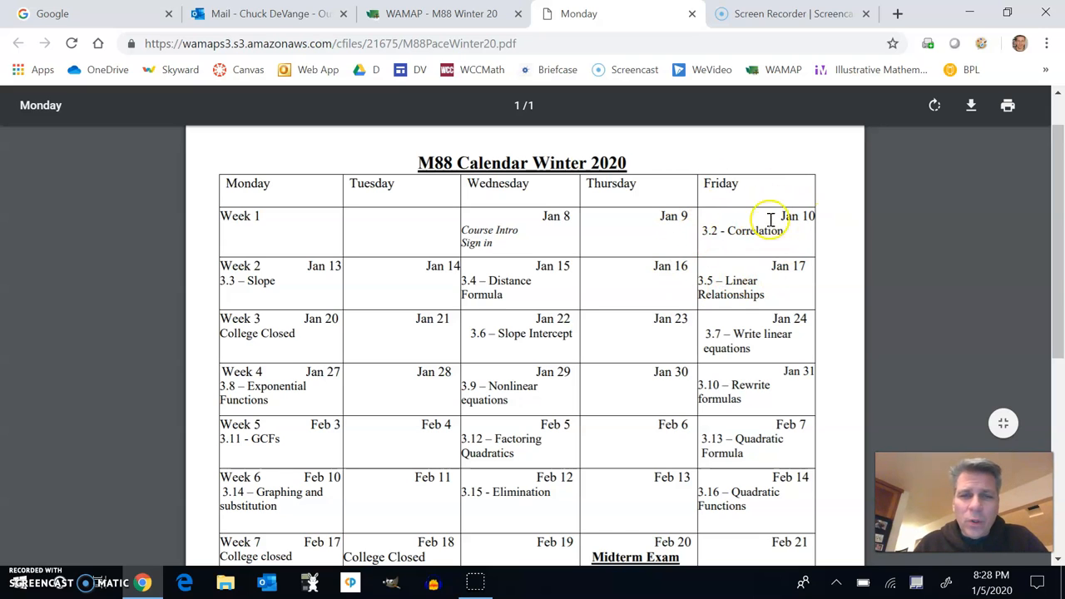
{"action": "mouse_move", "coordinate": [745, 232]}
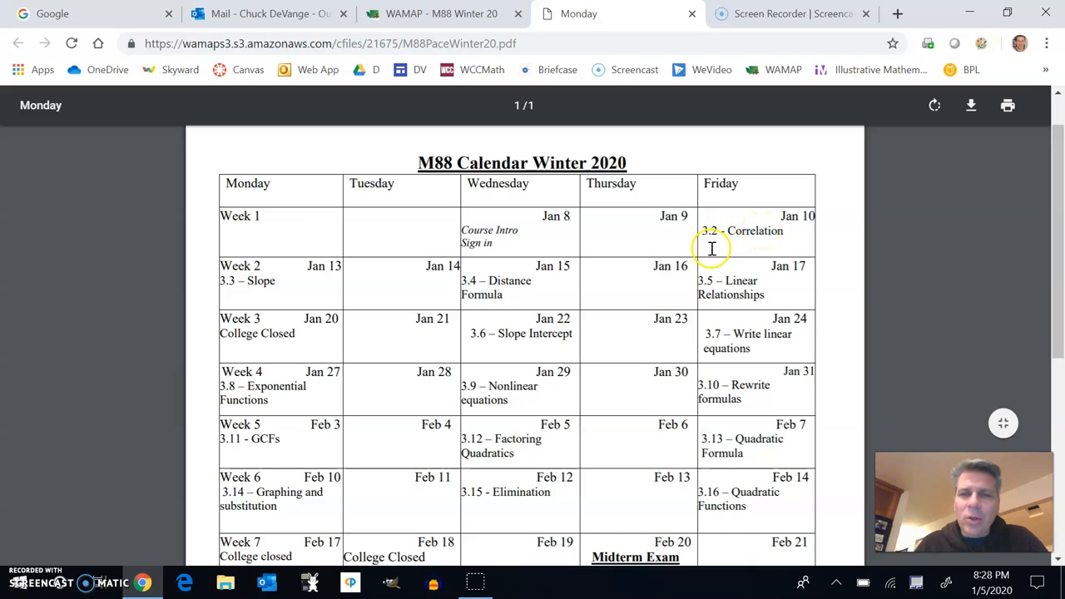
{"action": "mouse_move", "coordinate": [302, 270]}
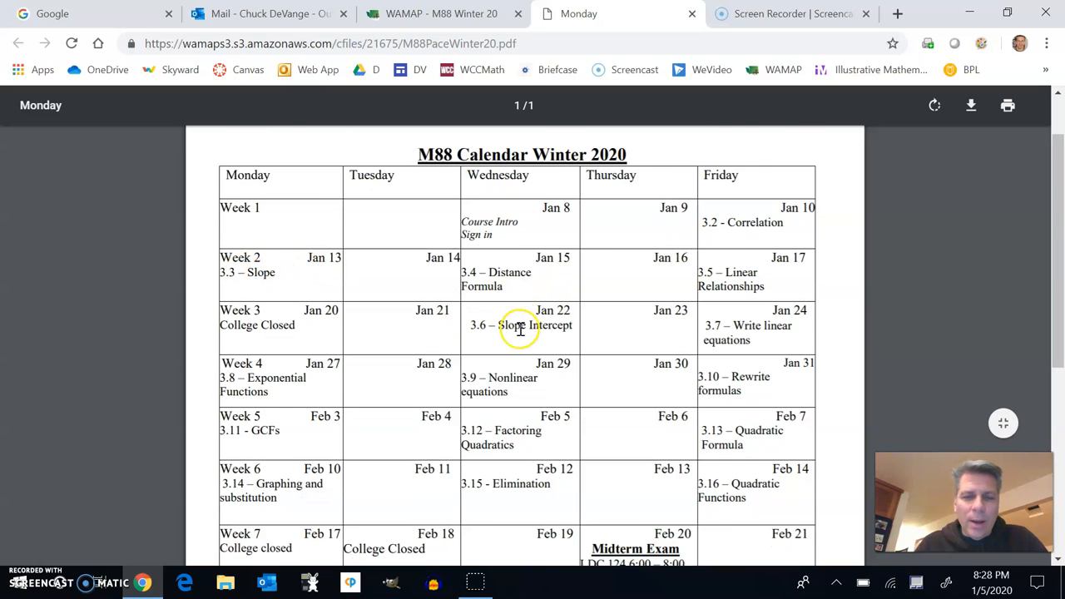
{"action": "scroll", "scroll_direction": "down", "scroll_amount": 3}
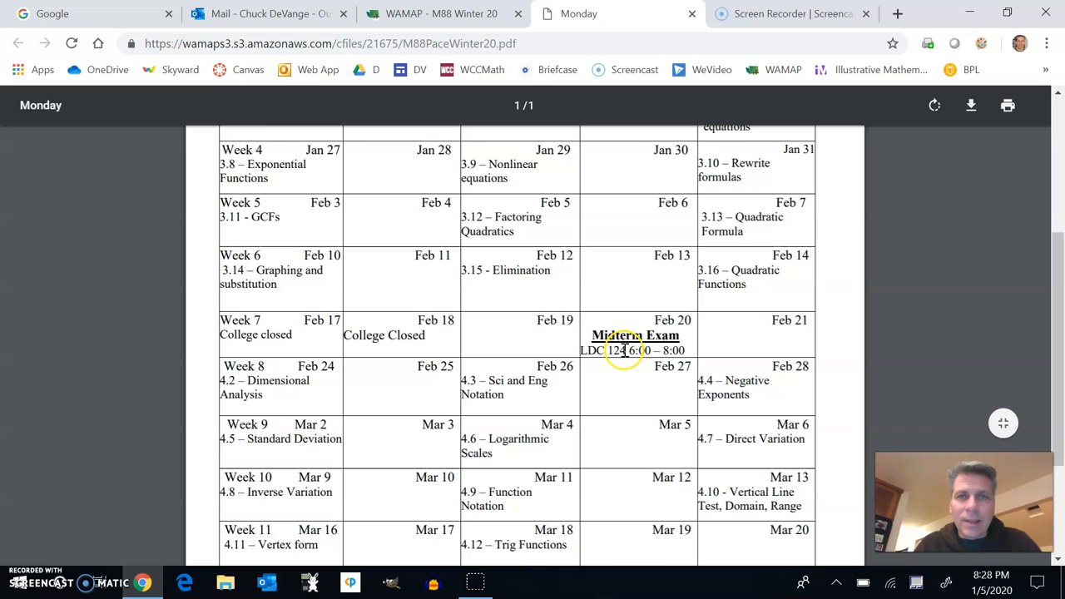
{"action": "scroll", "scroll_direction": "down", "scroll_amount": 3}
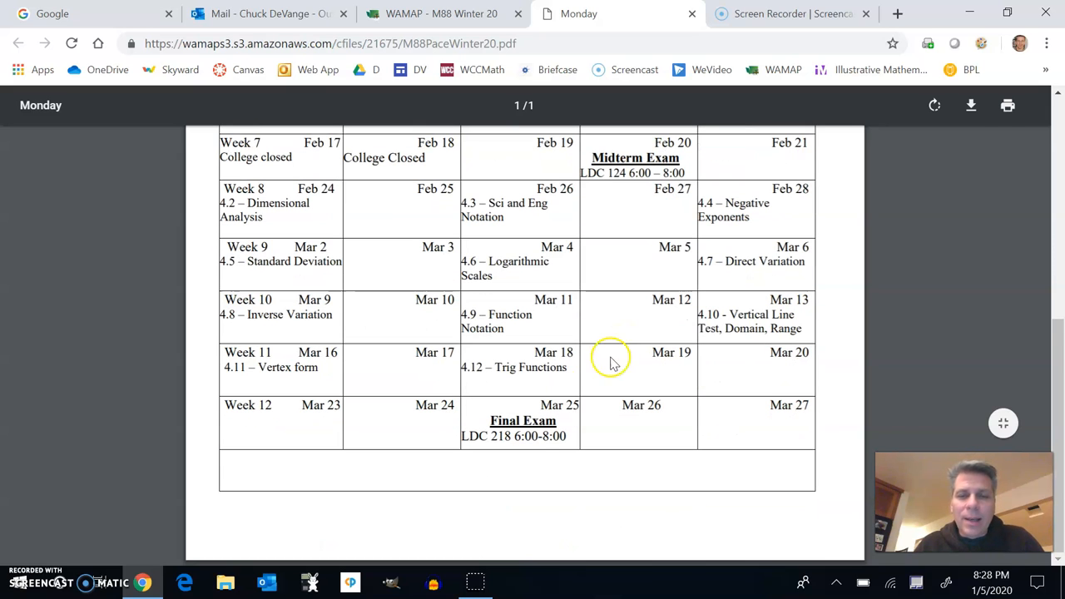
{"action": "mouse_move", "coordinate": [531, 336]}
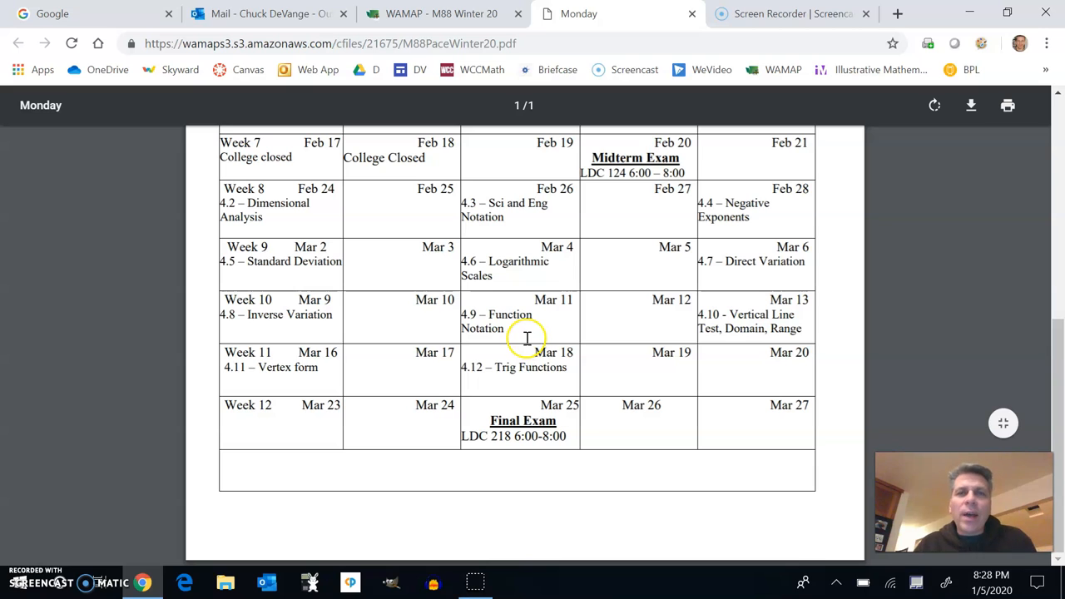
{"action": "mouse_move", "coordinate": [526, 339]}
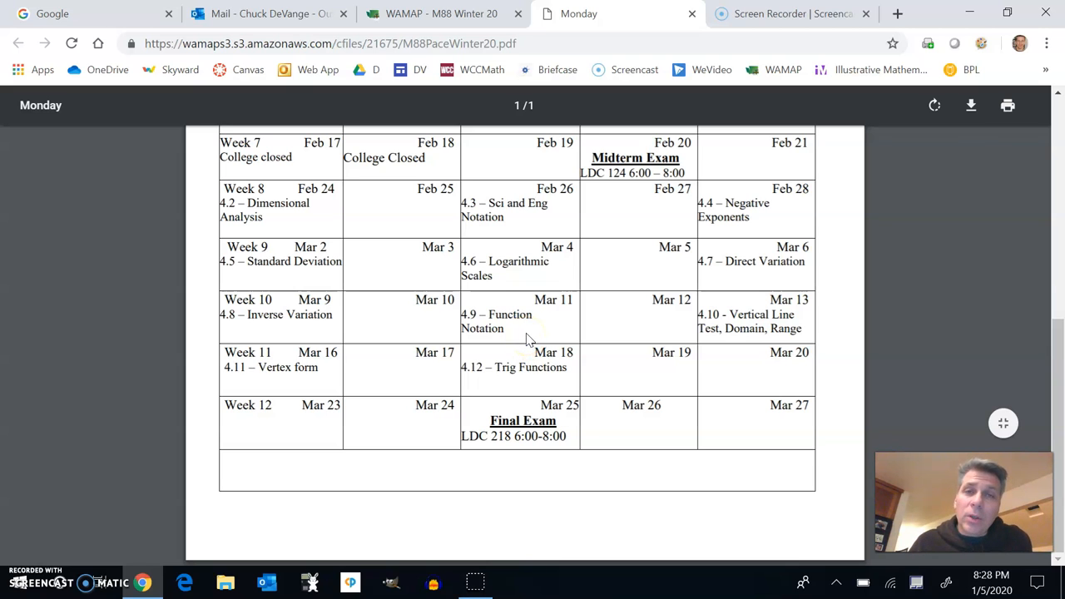
{"action": "scroll", "scroll_direction": "up", "scroll_amount": 3}
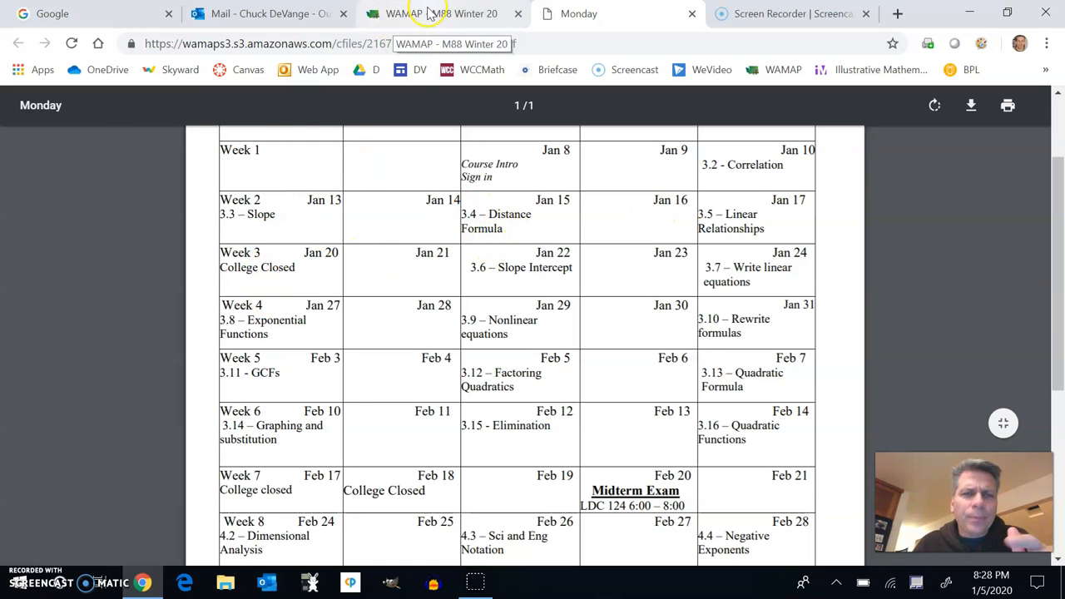
Return to the course page, collapse Resources, and switch to Instructor view listing hidden weekly folders
{"action": "left_click", "coordinate": [433, 13]}
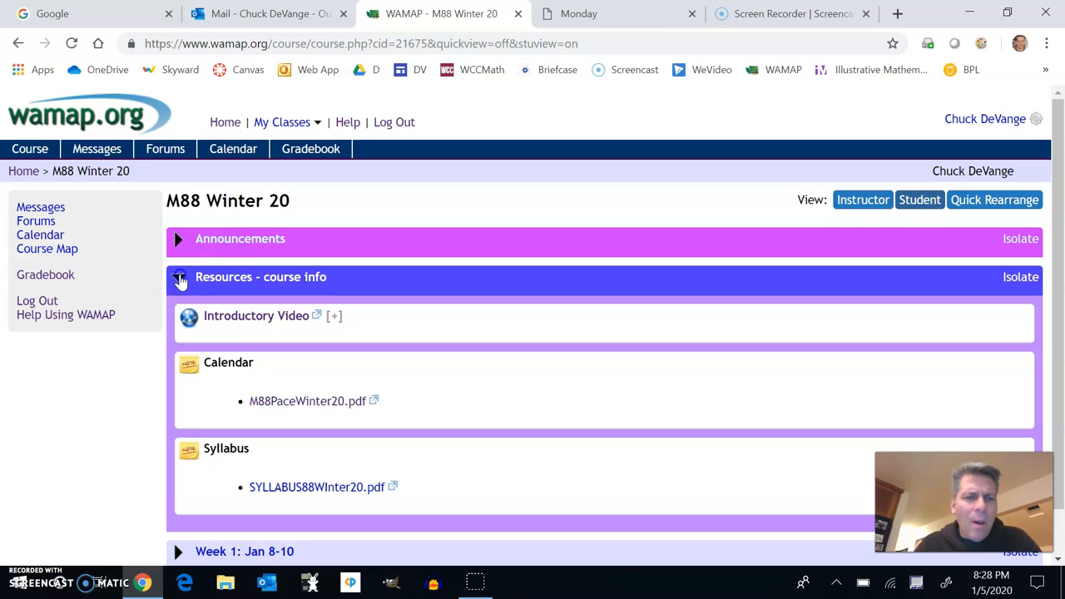
{"action": "left_click", "coordinate": [176, 276]}
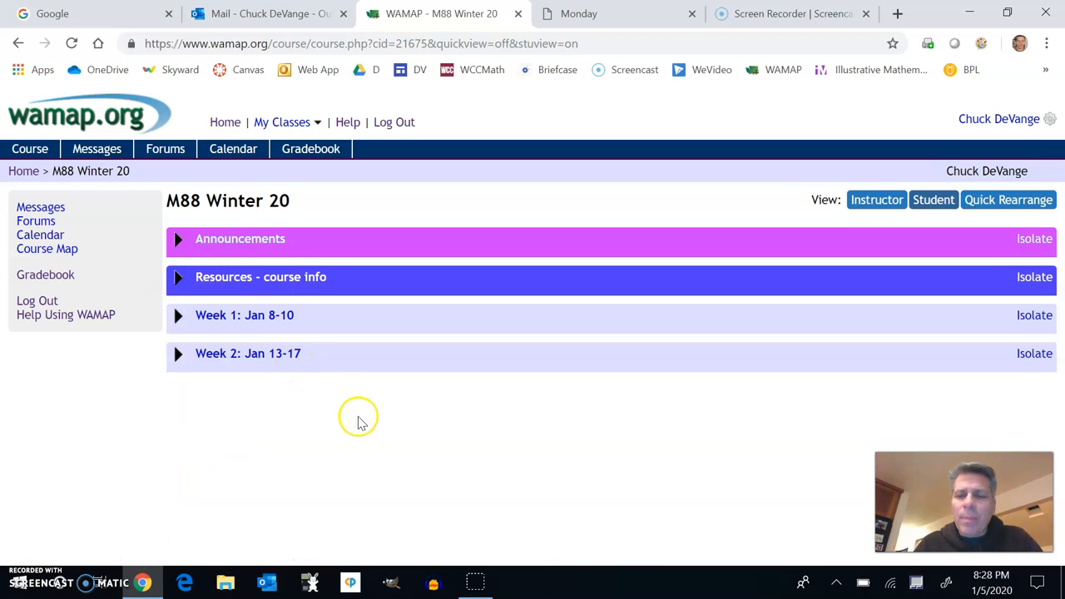
{"action": "mouse_move", "coordinate": [223, 320]}
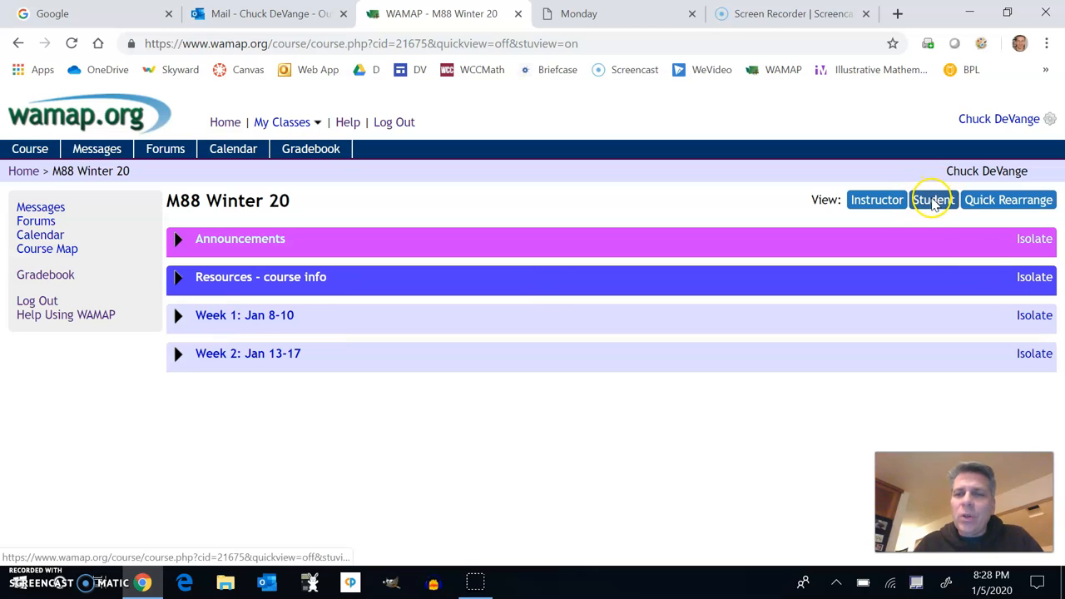
{"action": "left_click", "coordinate": [932, 200]}
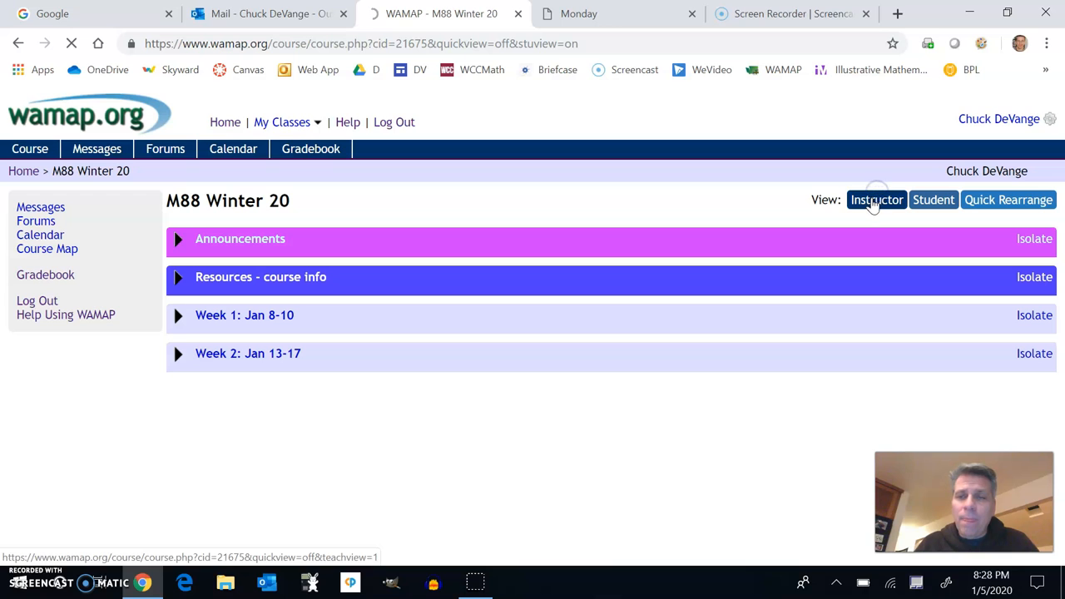
{"action": "left_click", "coordinate": [875, 200]}
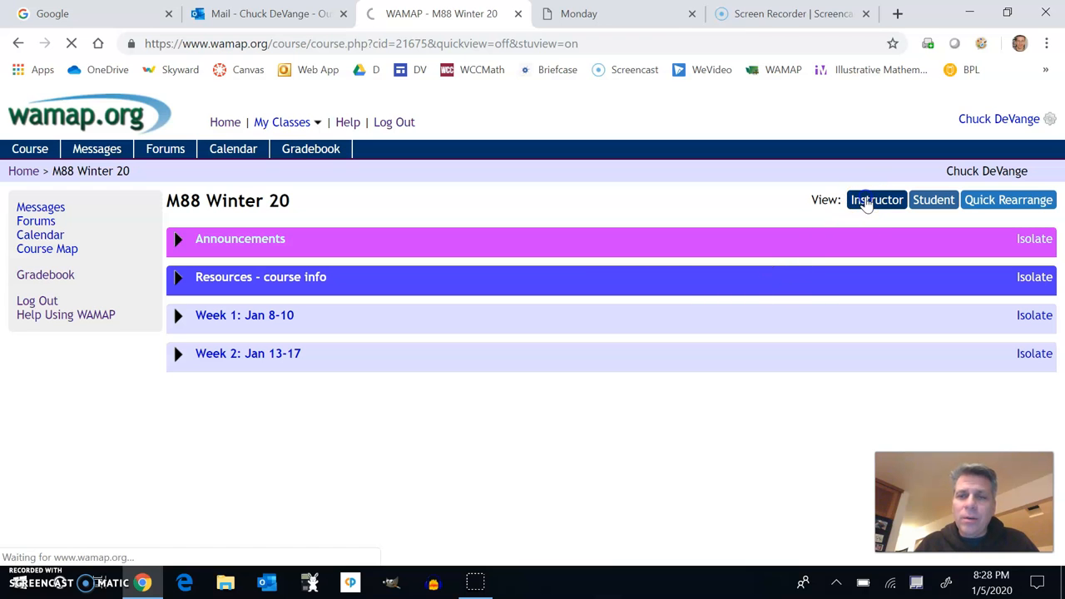
{"action": "left_click", "coordinate": [875, 200]}
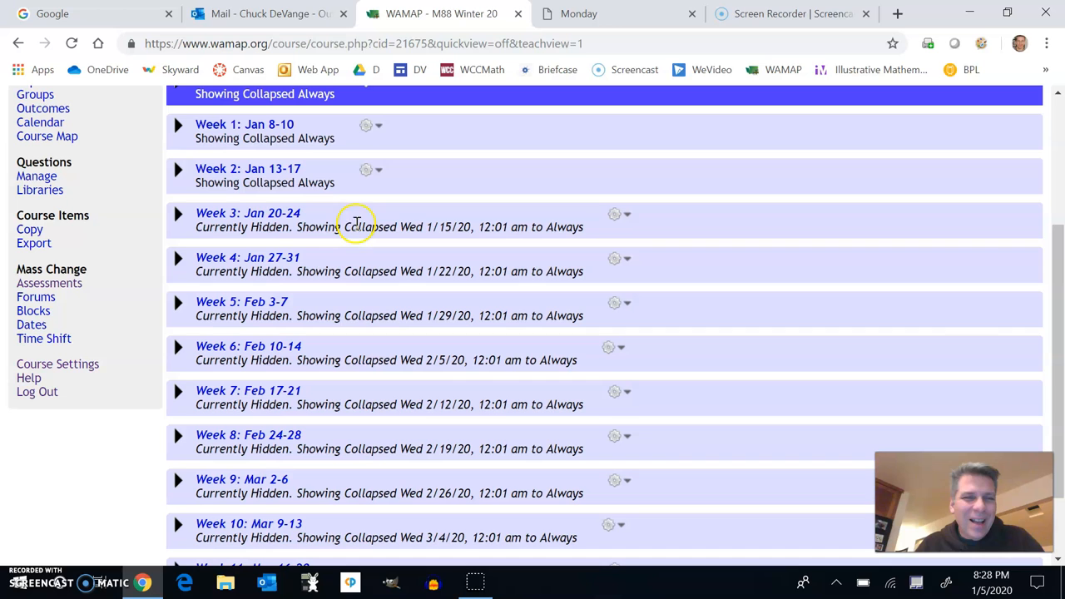
{"action": "mouse_move", "coordinate": [479, 290]}
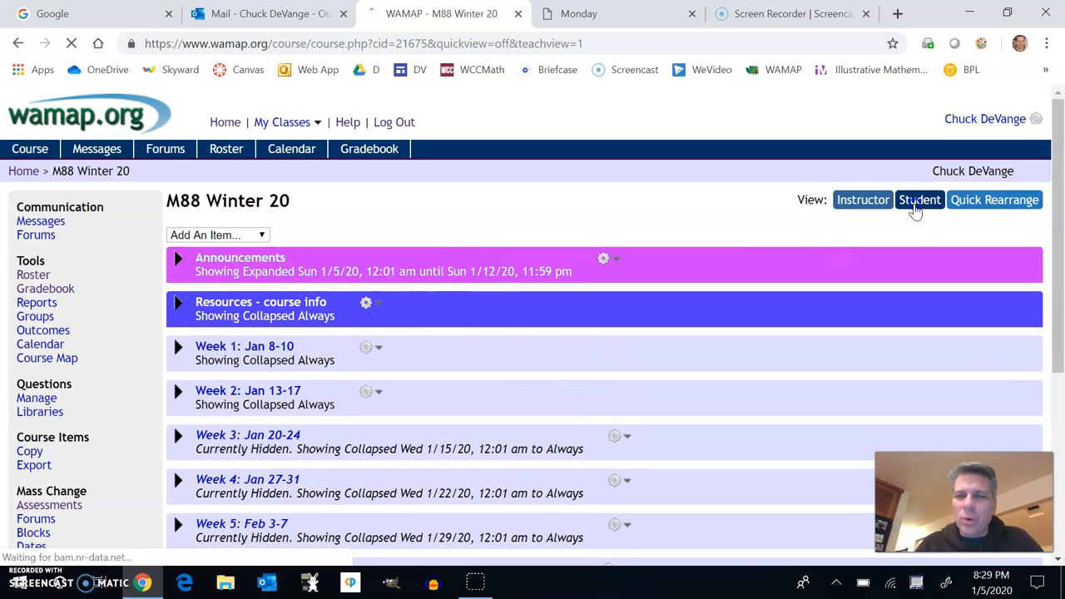
Switch back to student view and expand week 1's 3.2 - Correlation section
{"action": "left_click", "coordinate": [919, 199]}
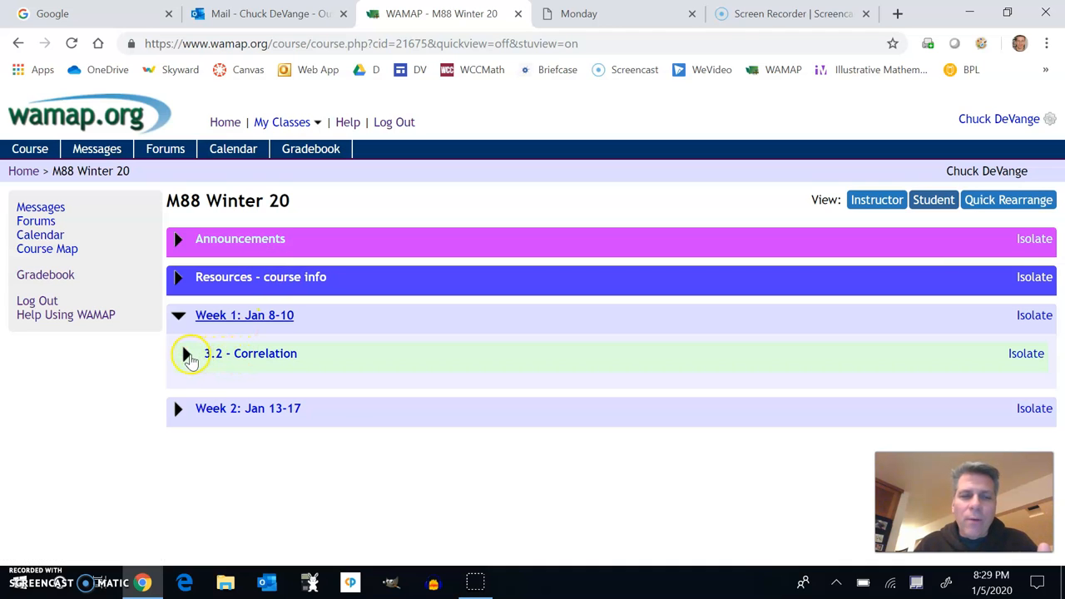
{"action": "mouse_move", "coordinate": [595, 14]}
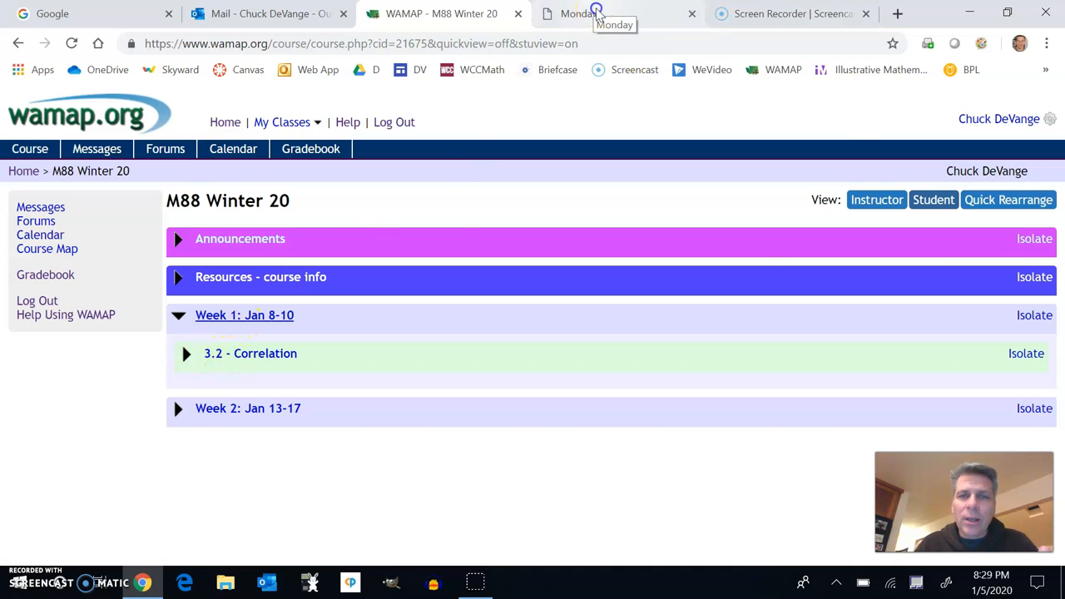
{"action": "left_click", "coordinate": [577, 14]}
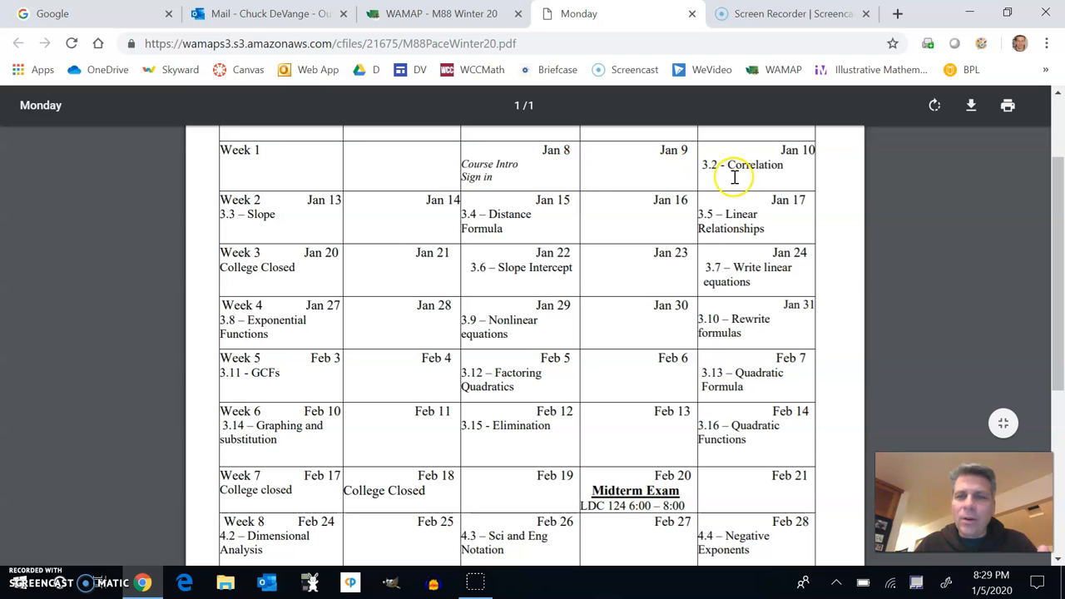
{"action": "left_click", "coordinate": [441, 13]}
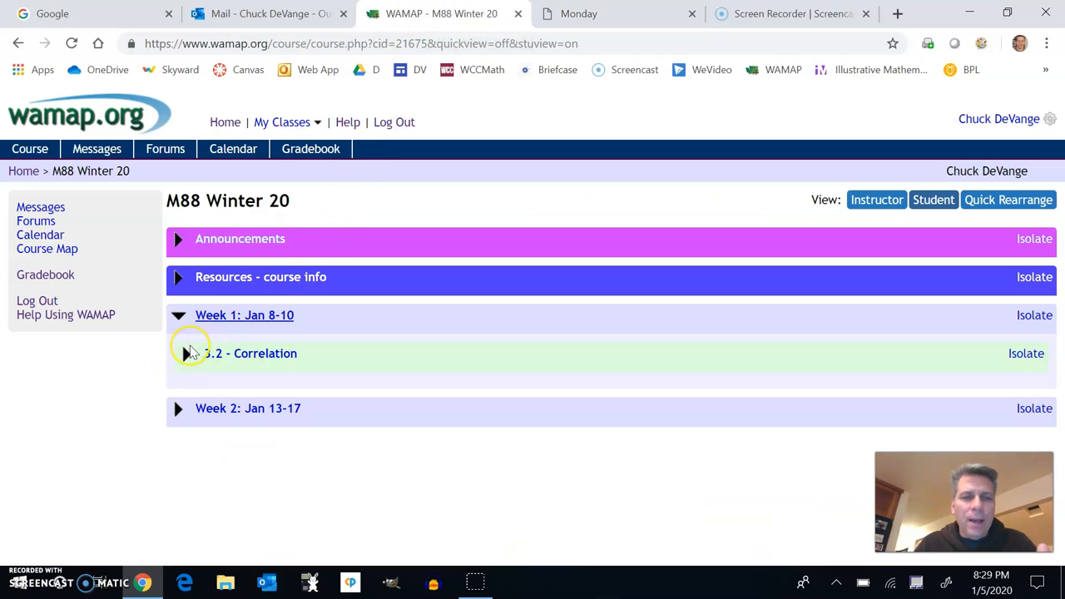
{"action": "left_click", "coordinate": [178, 353]}
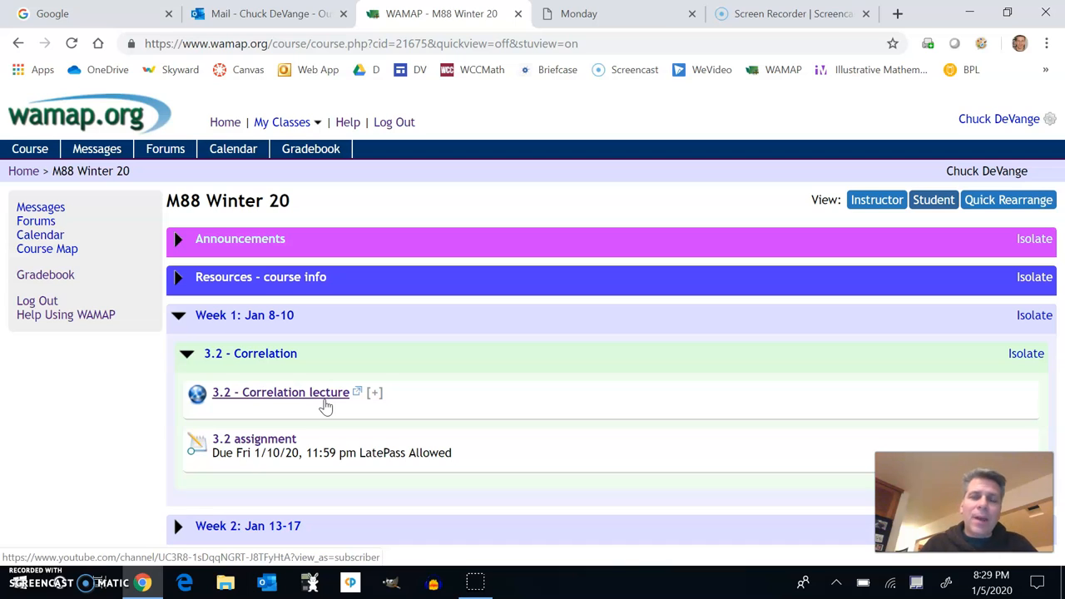
{"action": "mouse_move", "coordinate": [263, 446]}
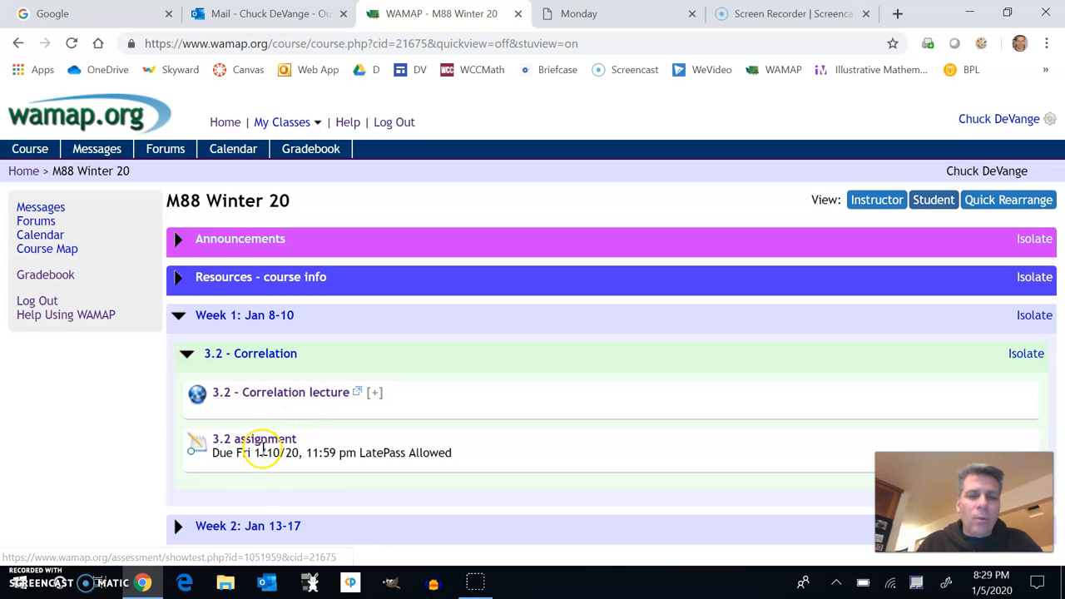
View the 3.2 assignment's correlation question, then return via the M88 Winter 20 breadcrumb
{"action": "left_click", "coordinate": [253, 439]}
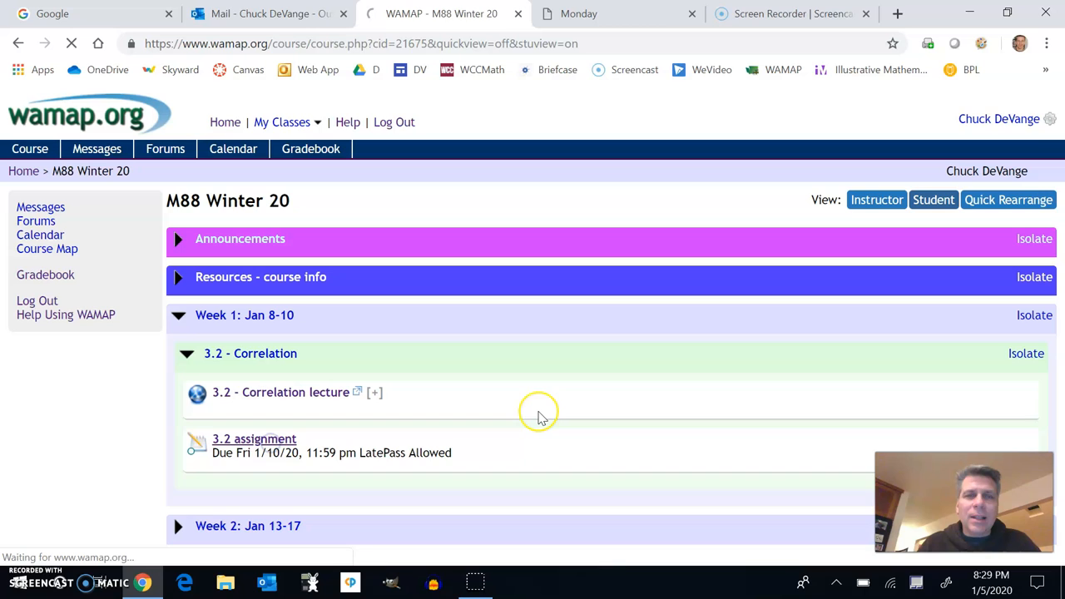
{"action": "left_click", "coordinate": [253, 439]}
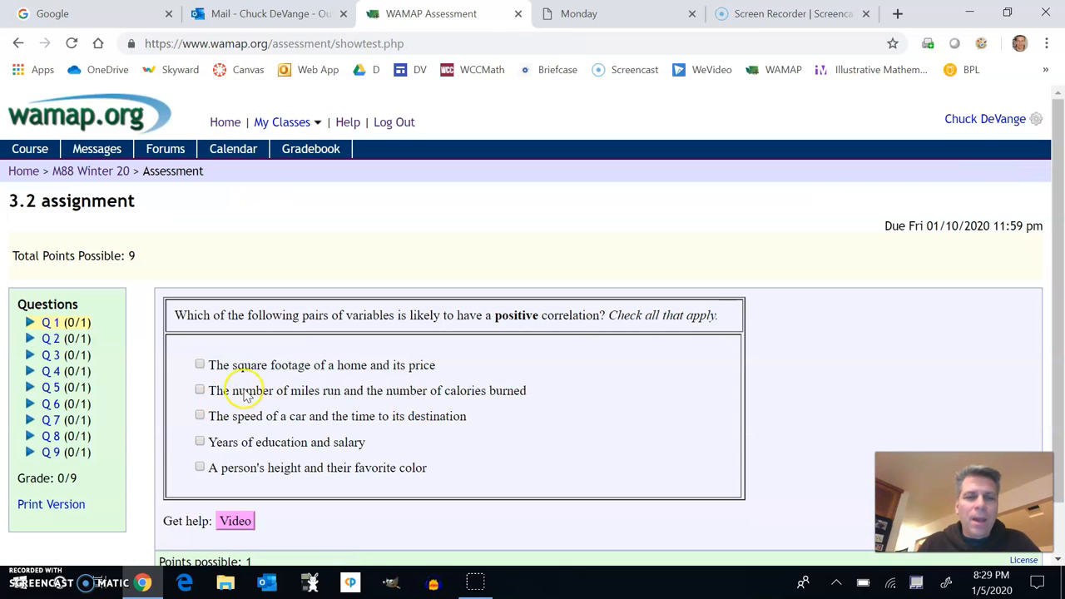
{"action": "mouse_move", "coordinate": [49, 470]}
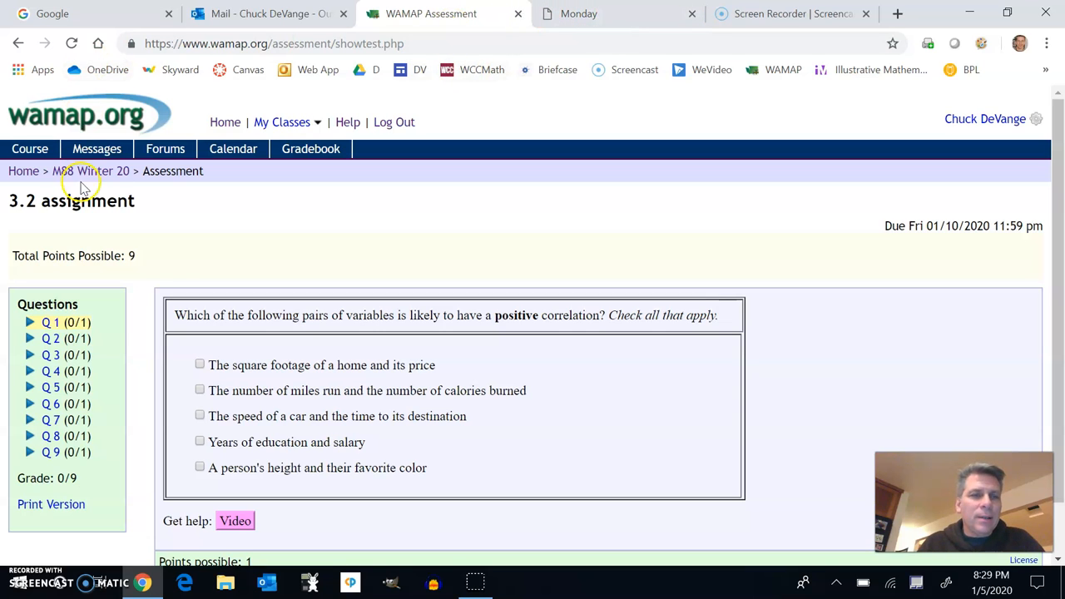
{"action": "left_click", "coordinate": [91, 170]}
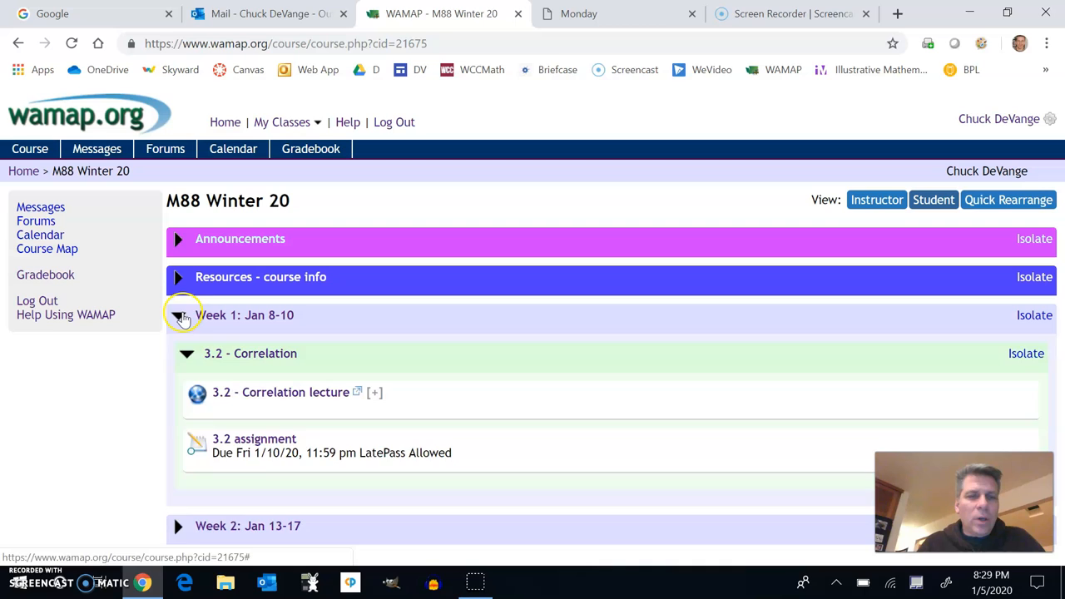
Collapse Week 1, expand Week 2's 3.3 - Slope lecture and assignment, then collapse Week 2
{"action": "left_click", "coordinate": [176, 315]}
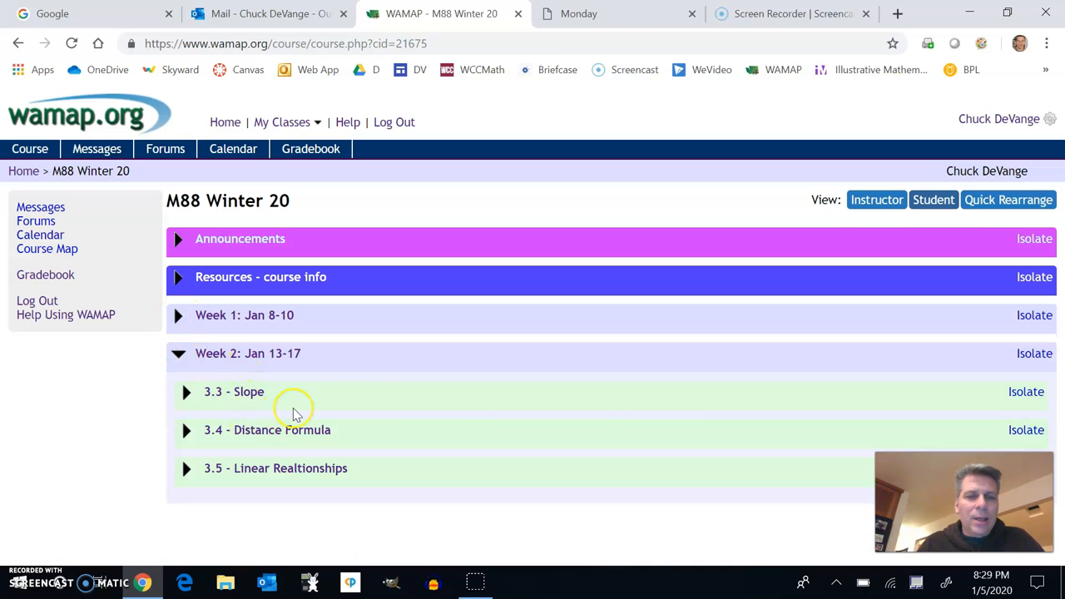
{"action": "mouse_move", "coordinate": [268, 343]}
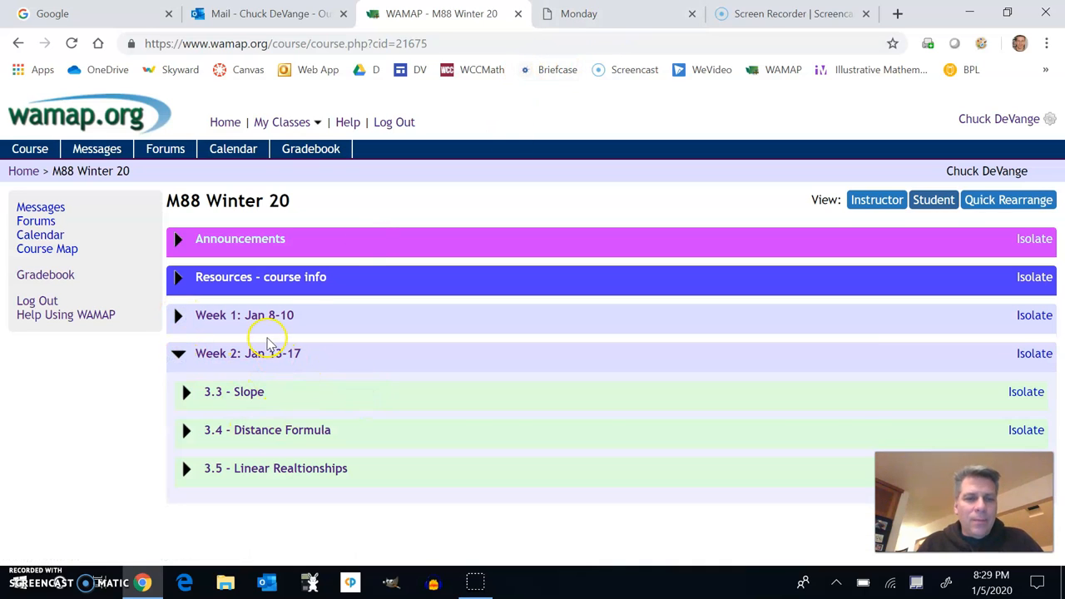
{"action": "mouse_move", "coordinate": [464, 175]}
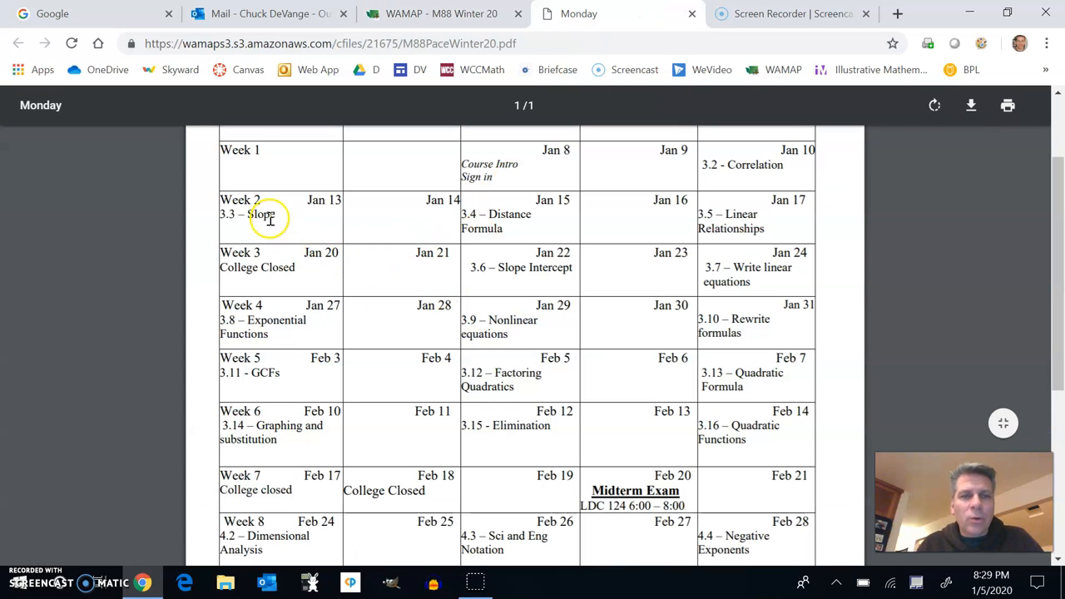
{"action": "mouse_move", "coordinate": [725, 208]}
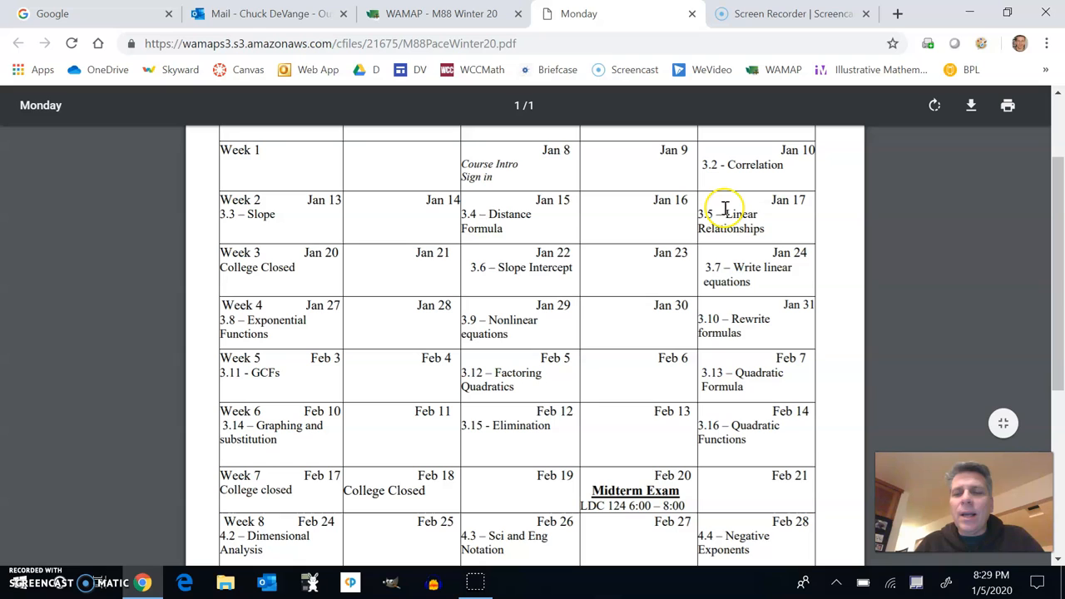
{"action": "mouse_move", "coordinate": [722, 206]}
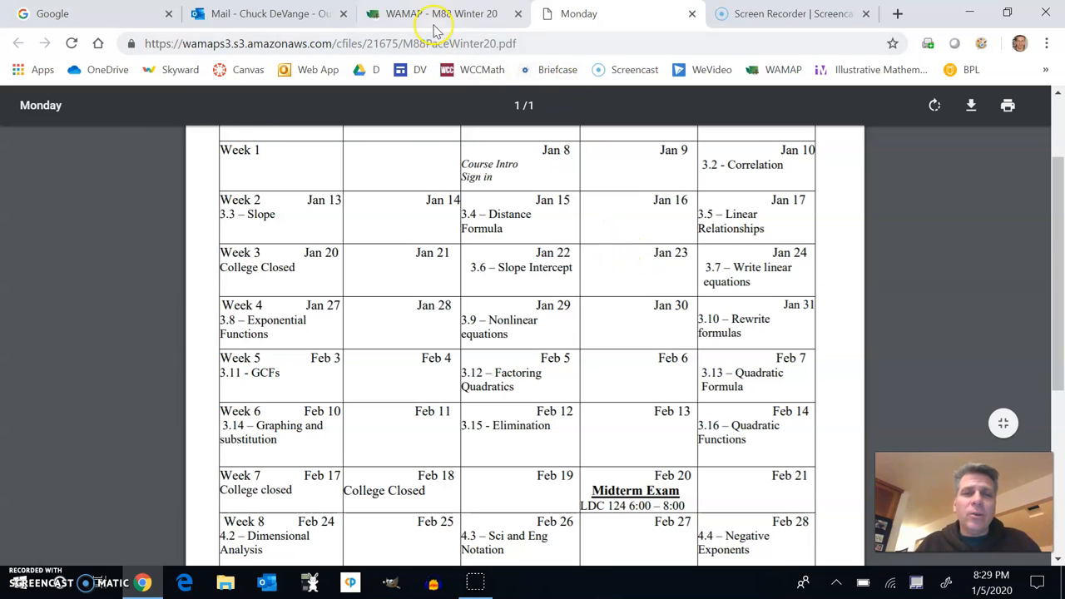
{"action": "left_click", "coordinate": [441, 13]}
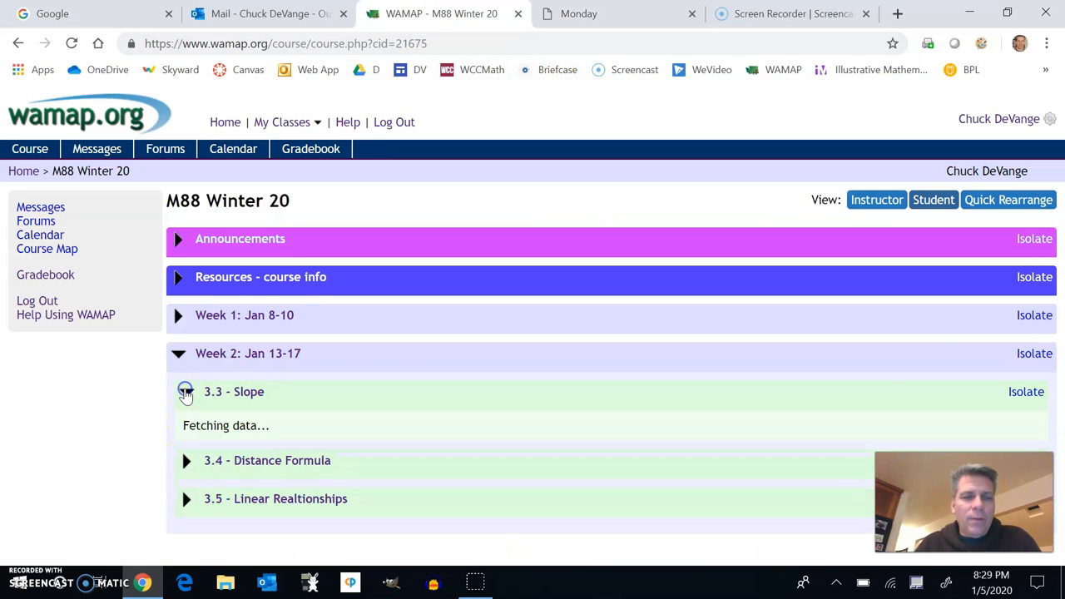
{"action": "left_click", "coordinate": [187, 393]}
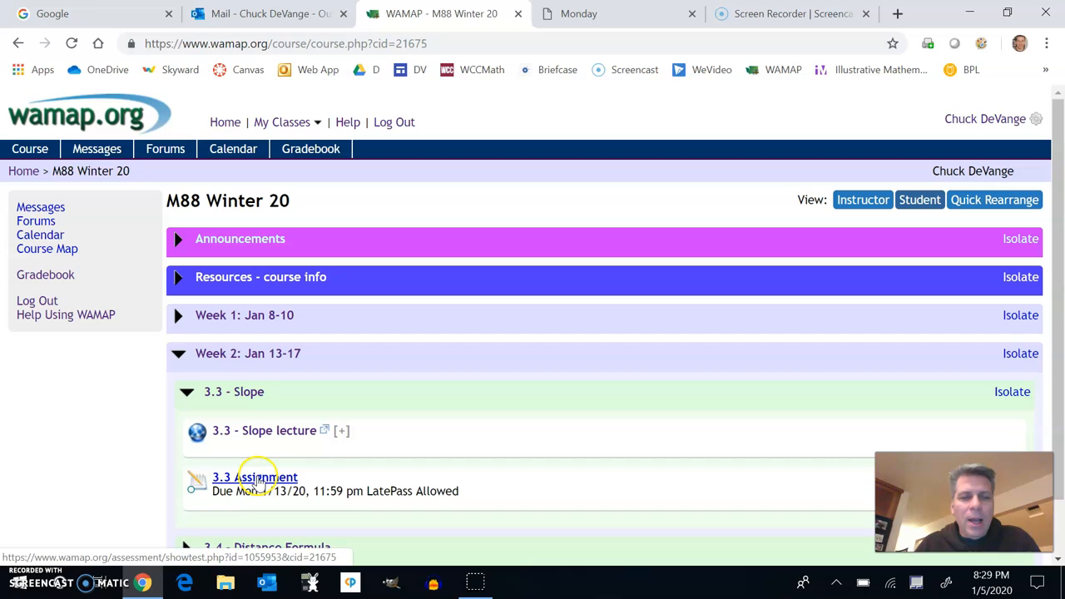
{"action": "mouse_move", "coordinate": [163, 353]}
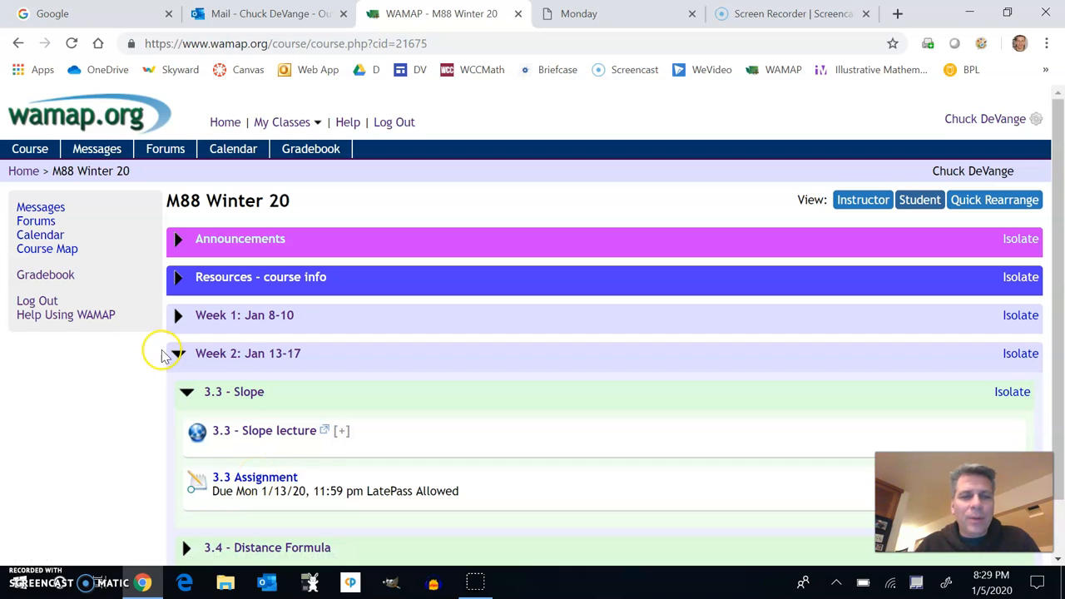
{"action": "left_click", "coordinate": [177, 352]}
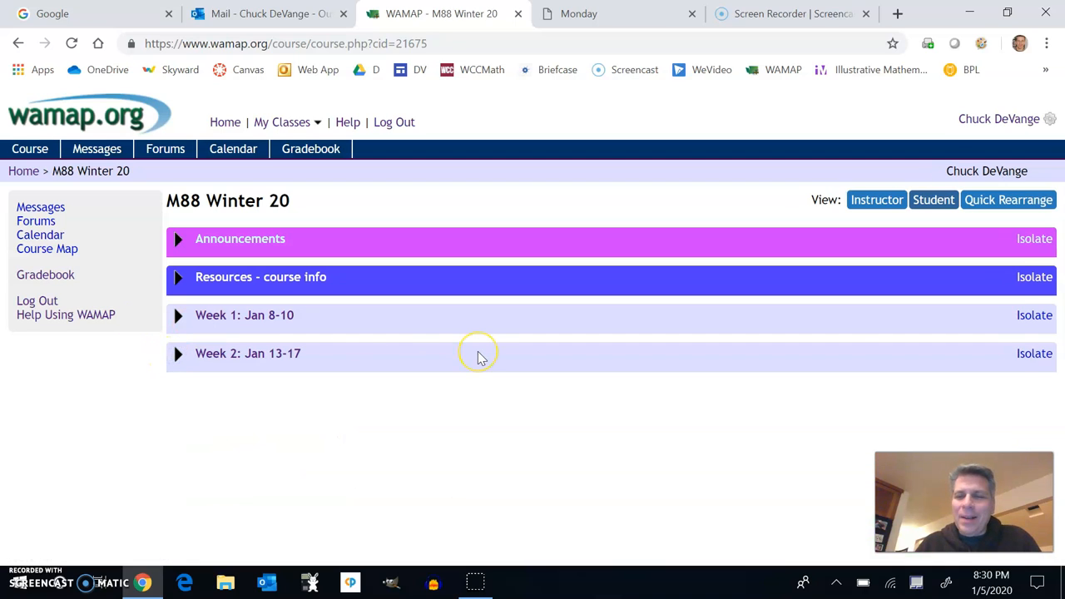
{"action": "mouse_move", "coordinate": [479, 353]}
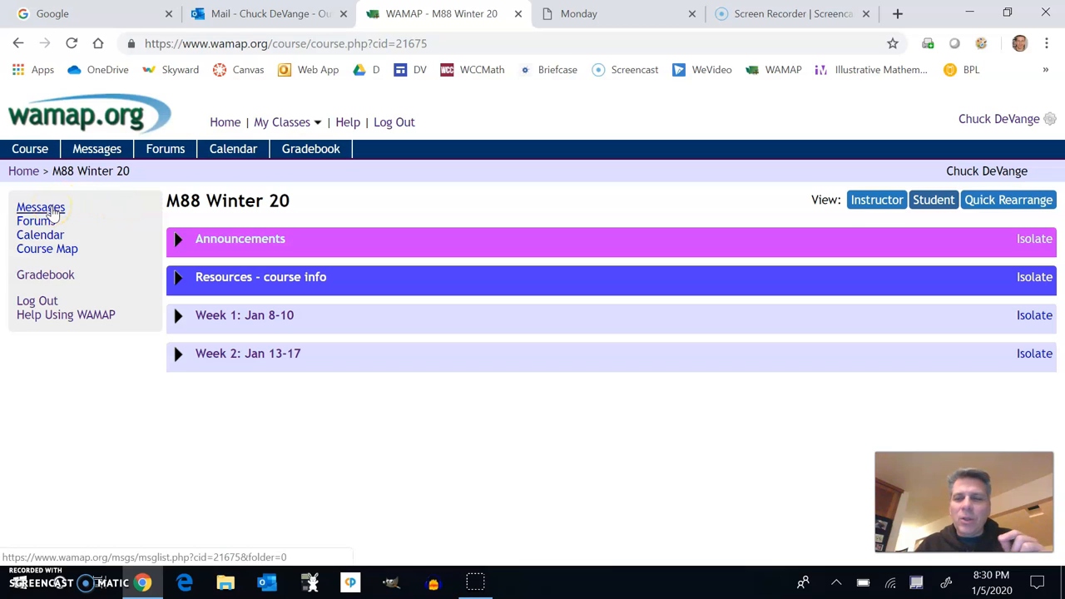
{"action": "left_click", "coordinate": [40, 206]}
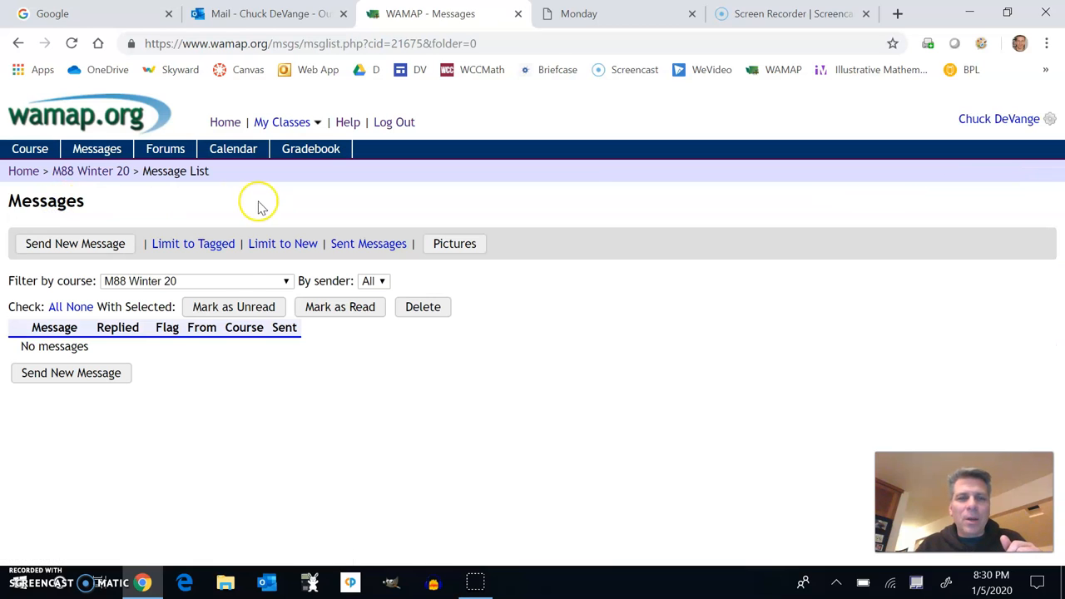
{"action": "mouse_move", "coordinate": [70, 373]}
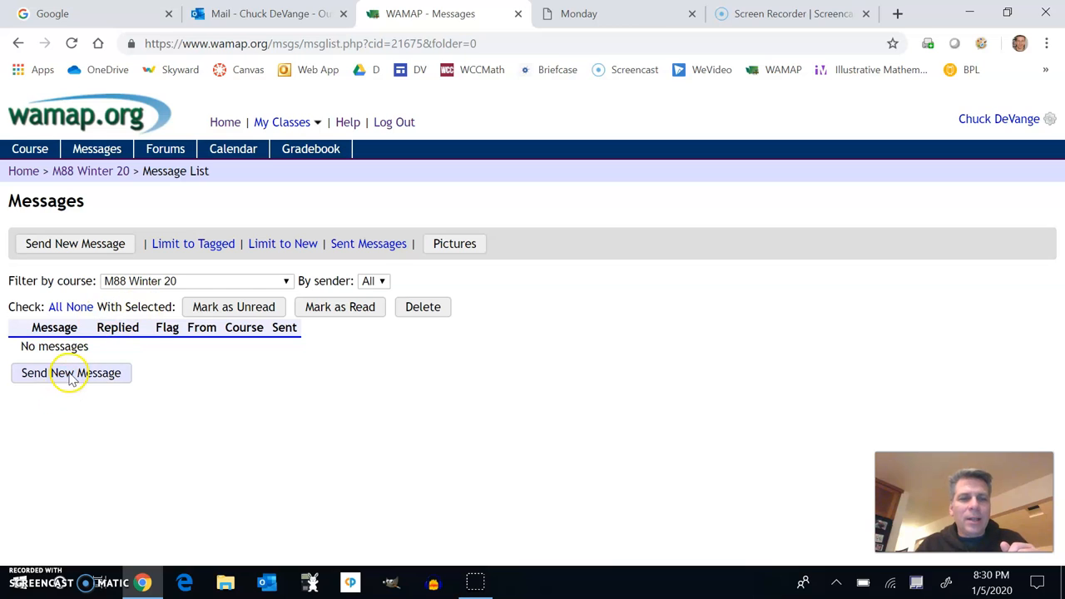
{"action": "left_click", "coordinate": [70, 373]}
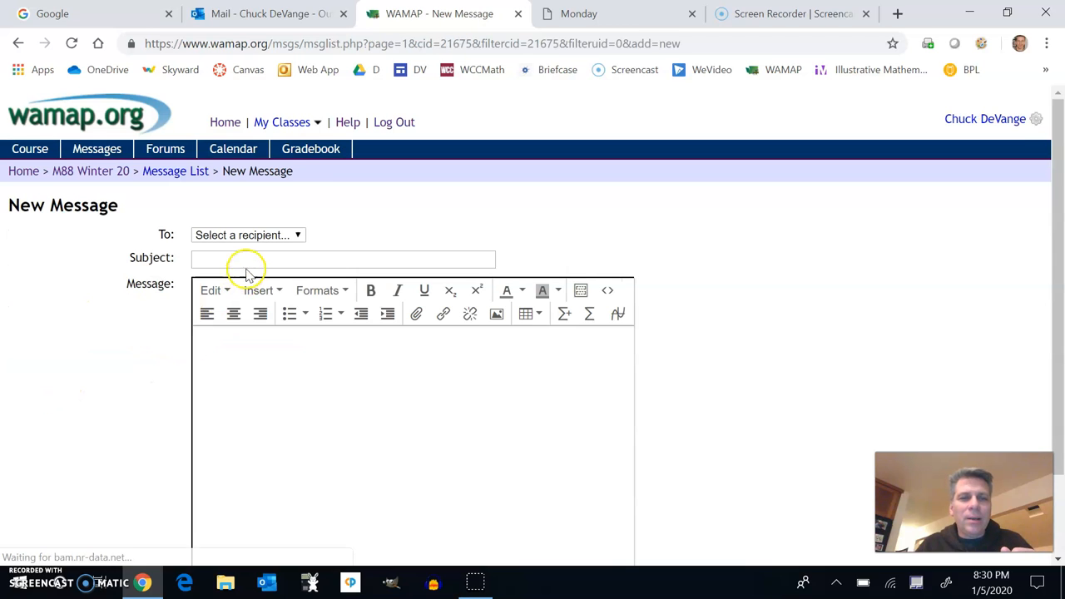
{"action": "left_click", "coordinate": [246, 235]}
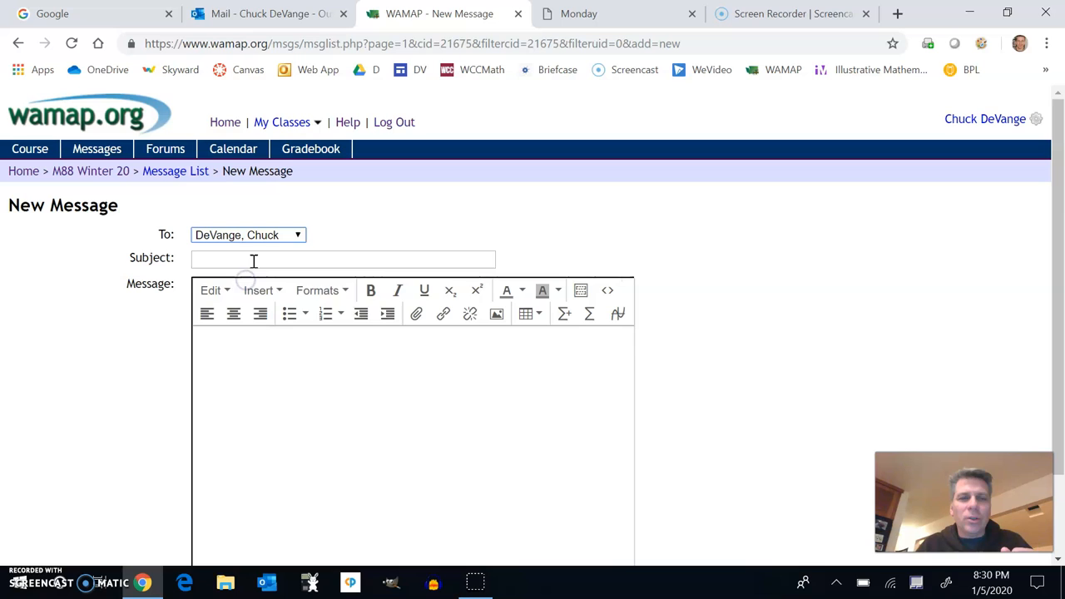
{"action": "type", "text": "help"}
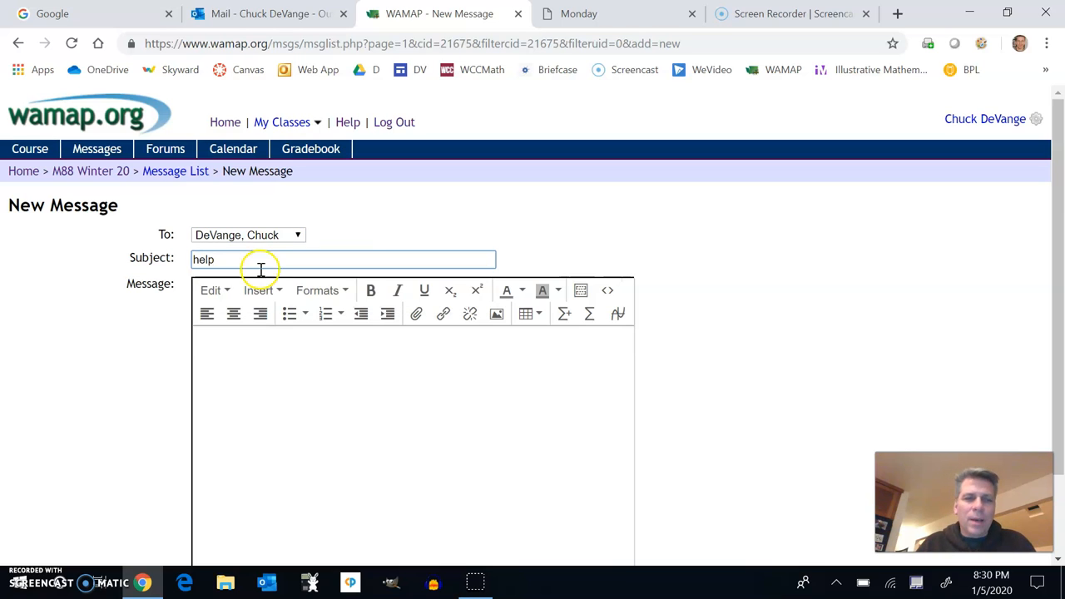
{"action": "mouse_move", "coordinate": [371, 289]}
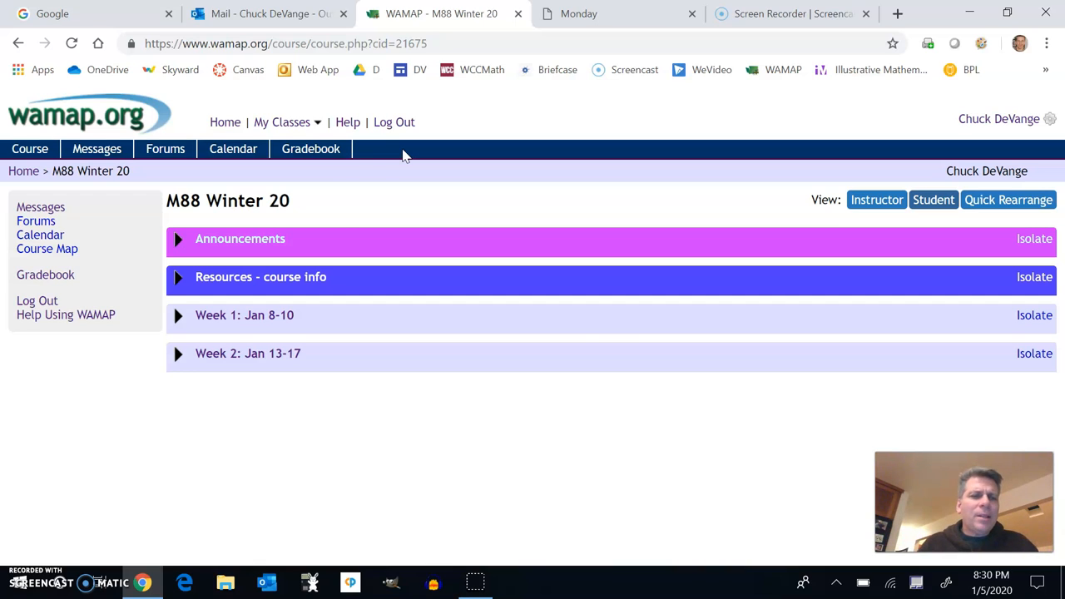
{"action": "mouse_move", "coordinate": [336, 217]}
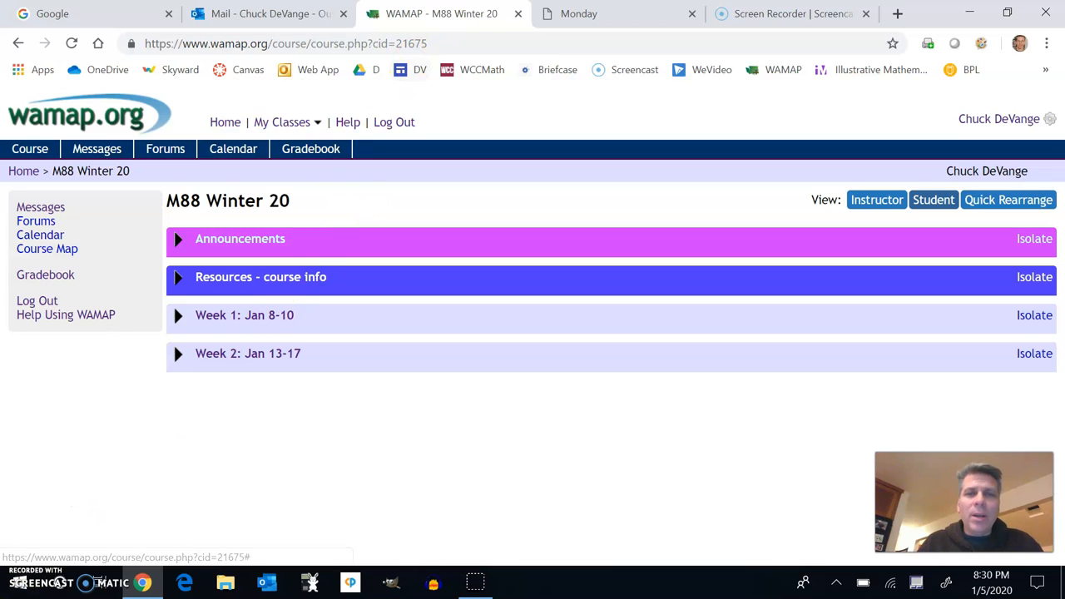
Glance at the calendar PDF, then expand Resources - course info to list video, calendar and syllabus links
{"action": "left_click", "coordinate": [619, 14]}
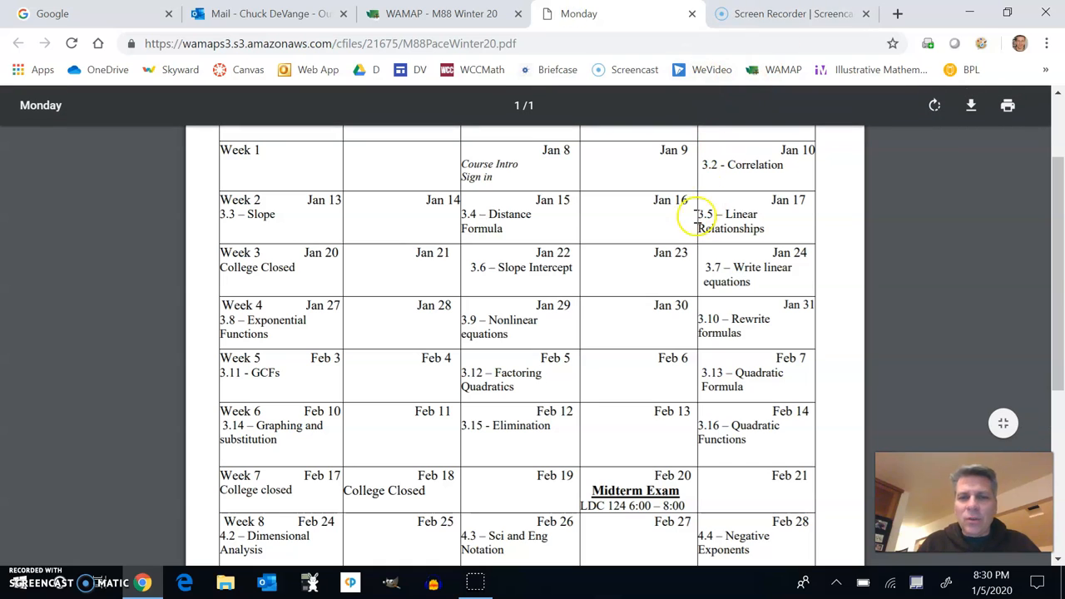
{"action": "mouse_move", "coordinate": [656, 348]}
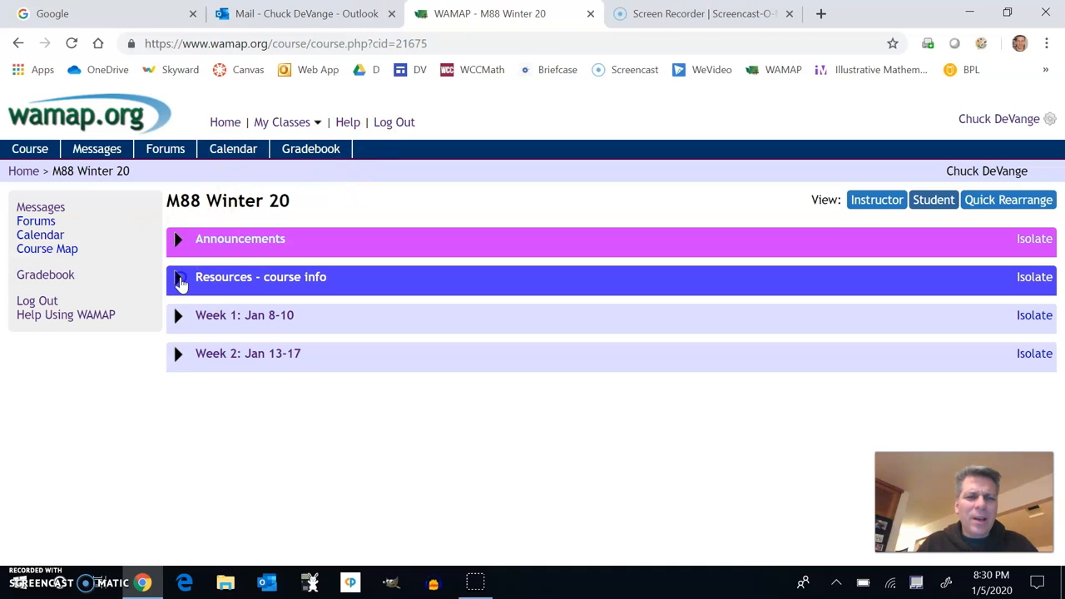
{"action": "left_click", "coordinate": [178, 276]}
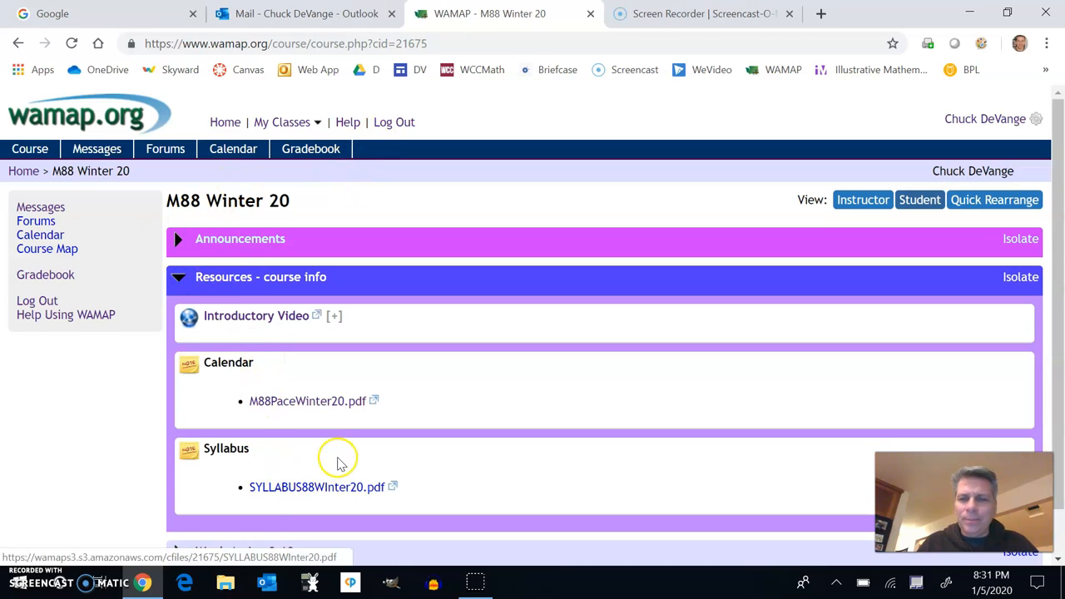